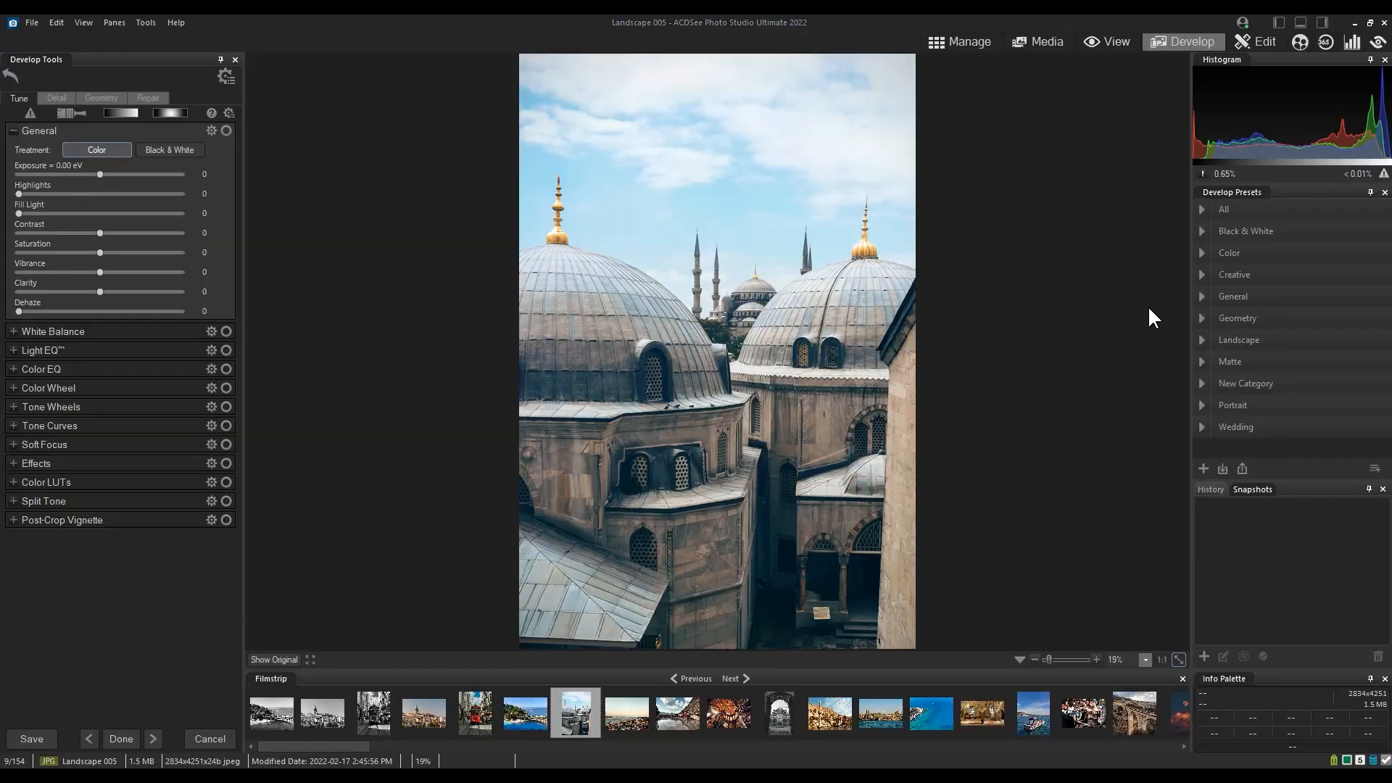
{"action": "mouse_move", "coordinate": [1081, 326]}
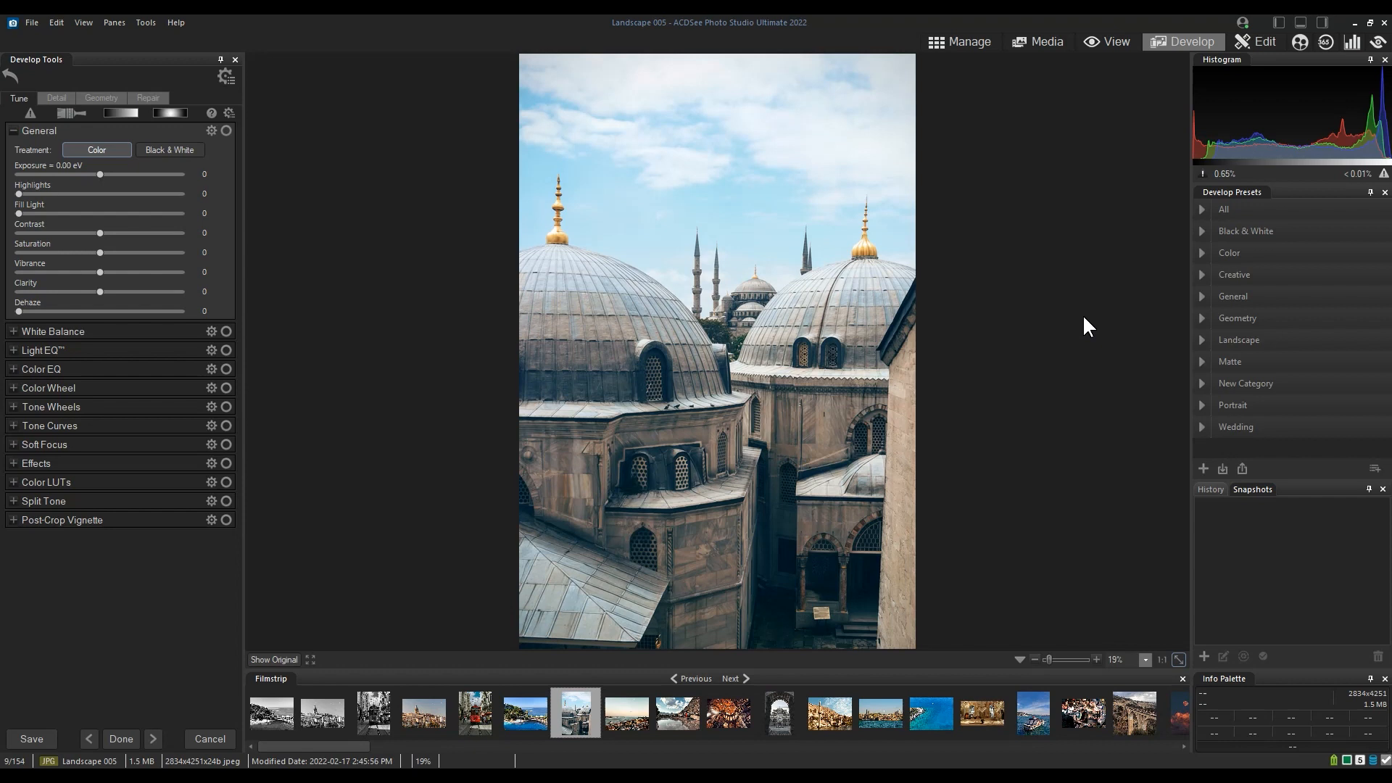
{"action": "mouse_move", "coordinate": [995, 245]}
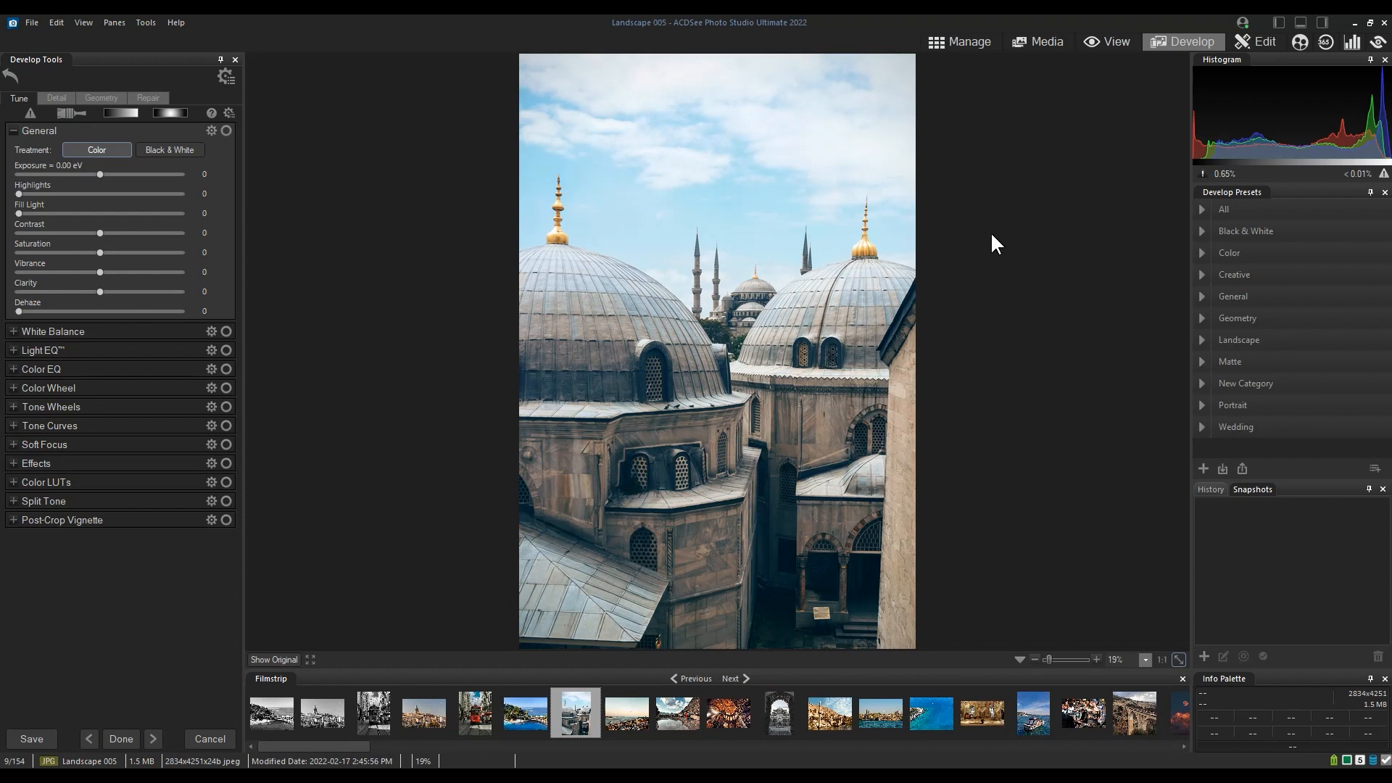
{"action": "mouse_move", "coordinate": [931, 187]}
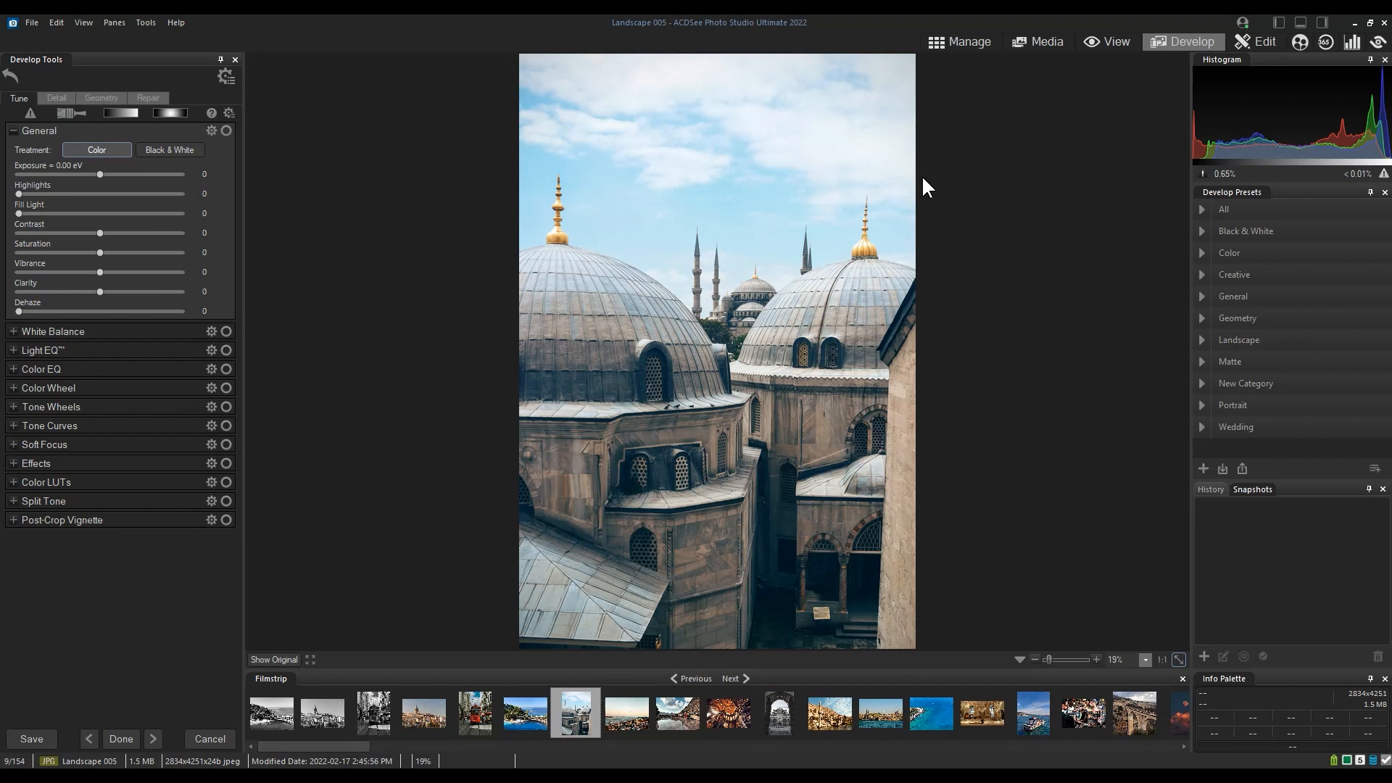
{"action": "mouse_move", "coordinate": [423, 152]}
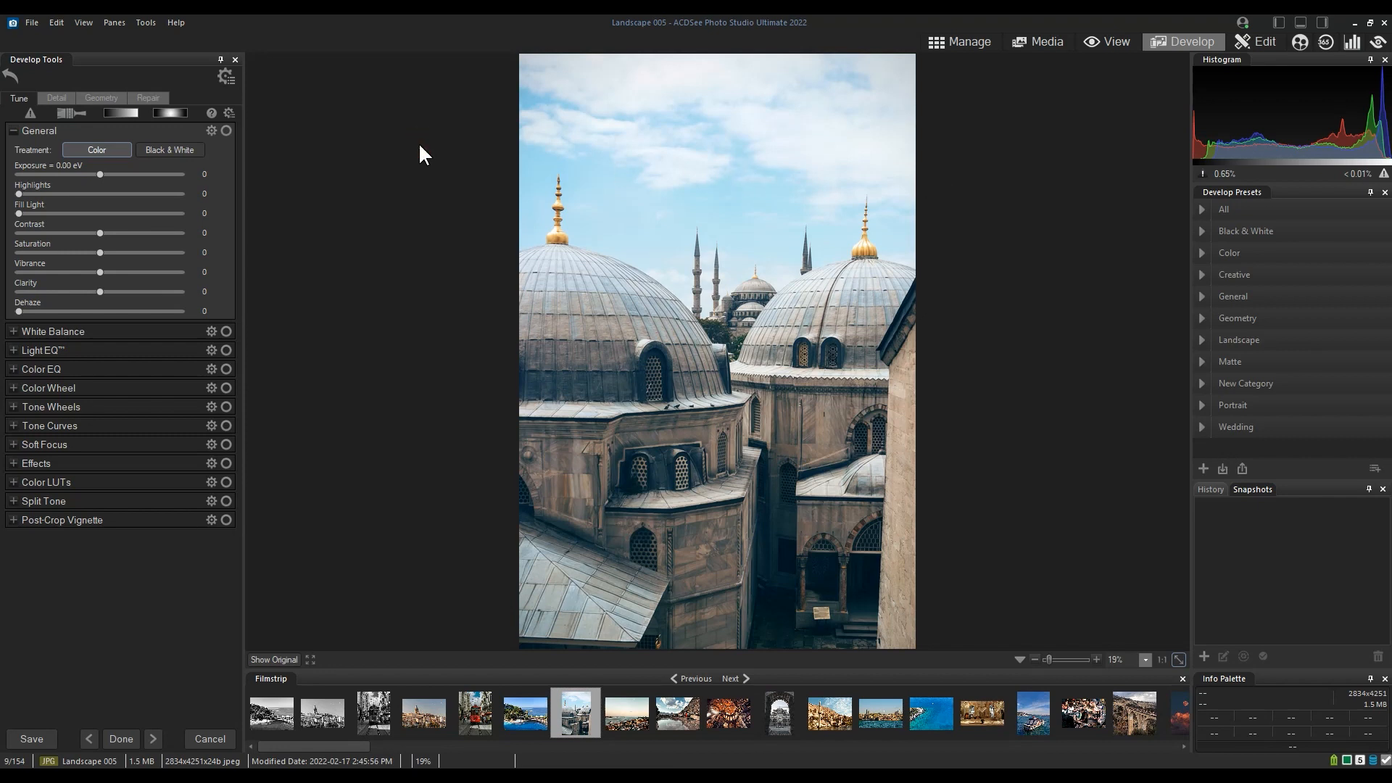
{"action": "mouse_move", "coordinate": [280, 133]}
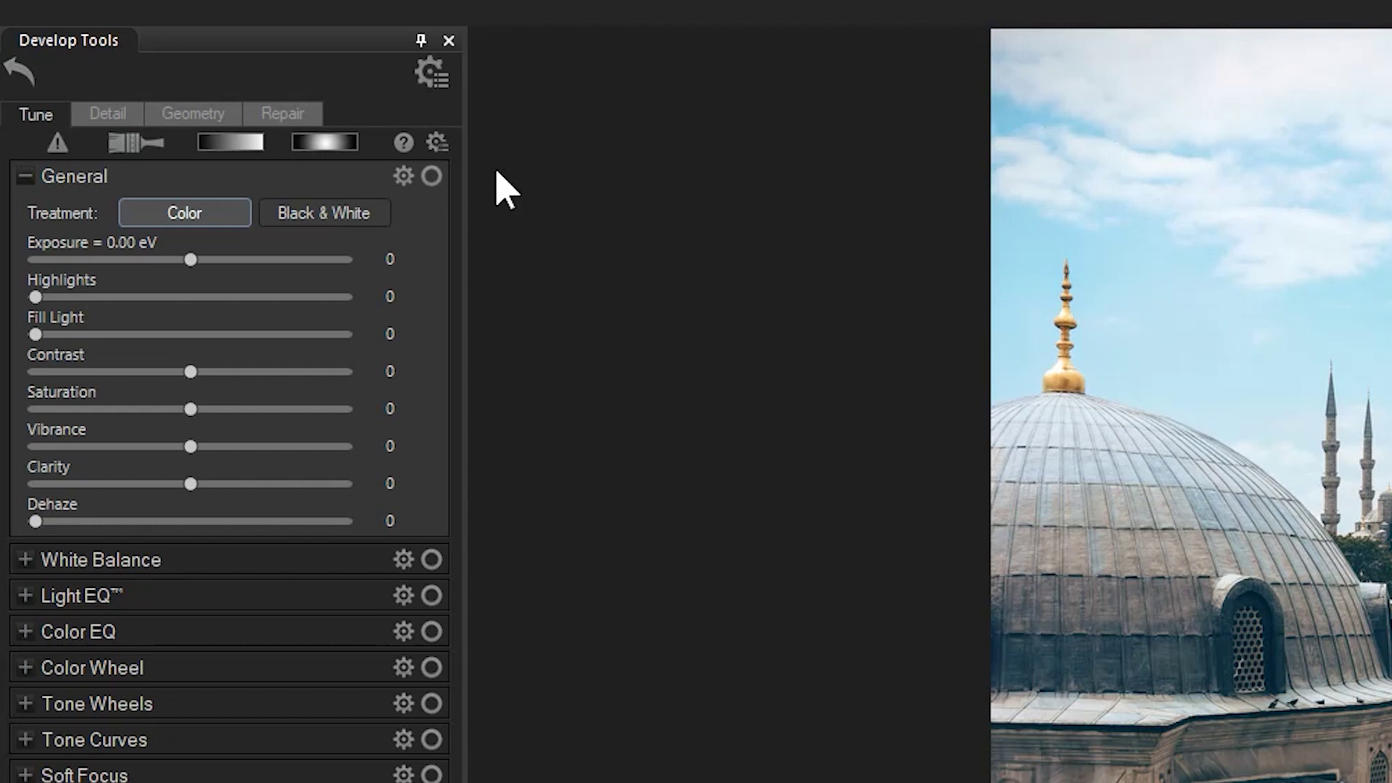
Step: Set Sharpening on the Detail panel to Amount 30, Radius 14, Mask 0, Detail 67, Threshold 50
{"action": "left_click", "coordinate": [106, 113]}
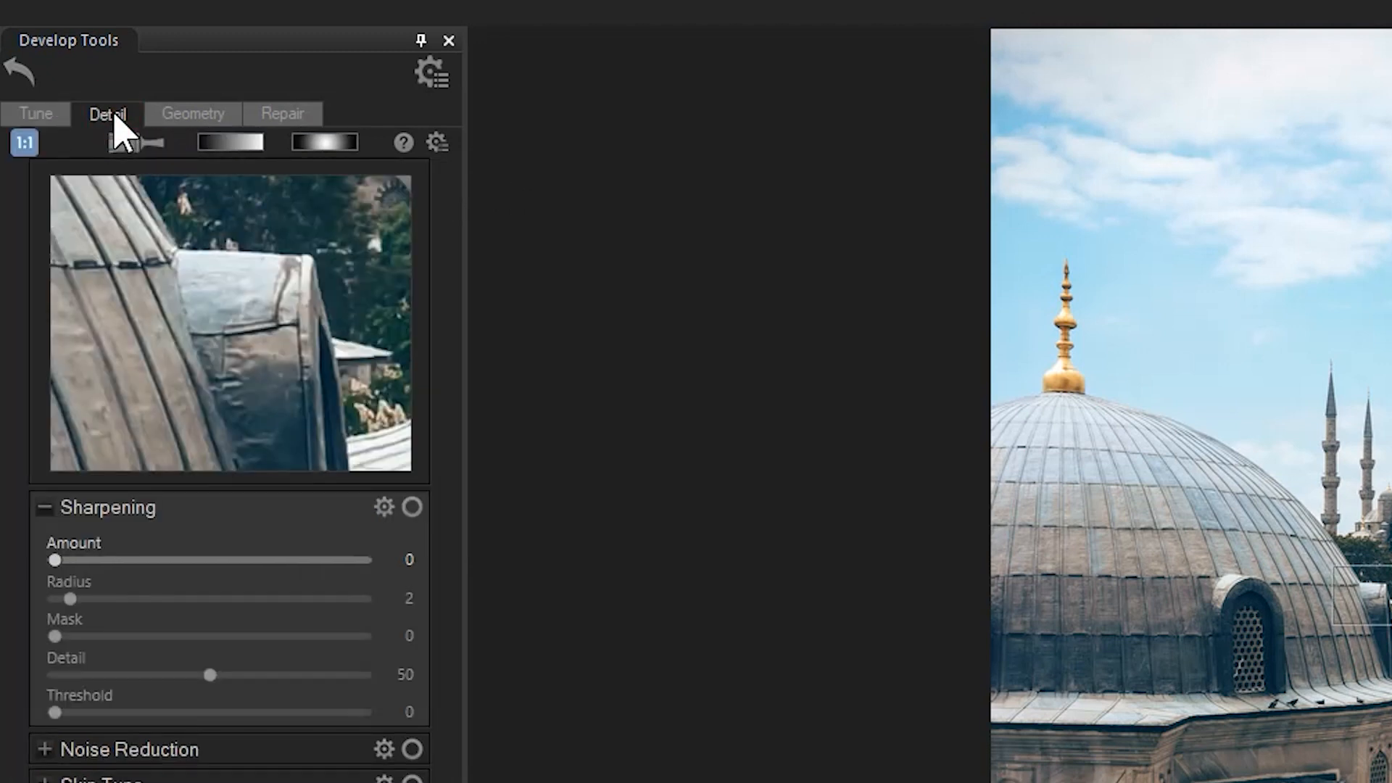
{"action": "double_click", "coordinate": [409, 560]}
{"action": "type", "text": "14"}
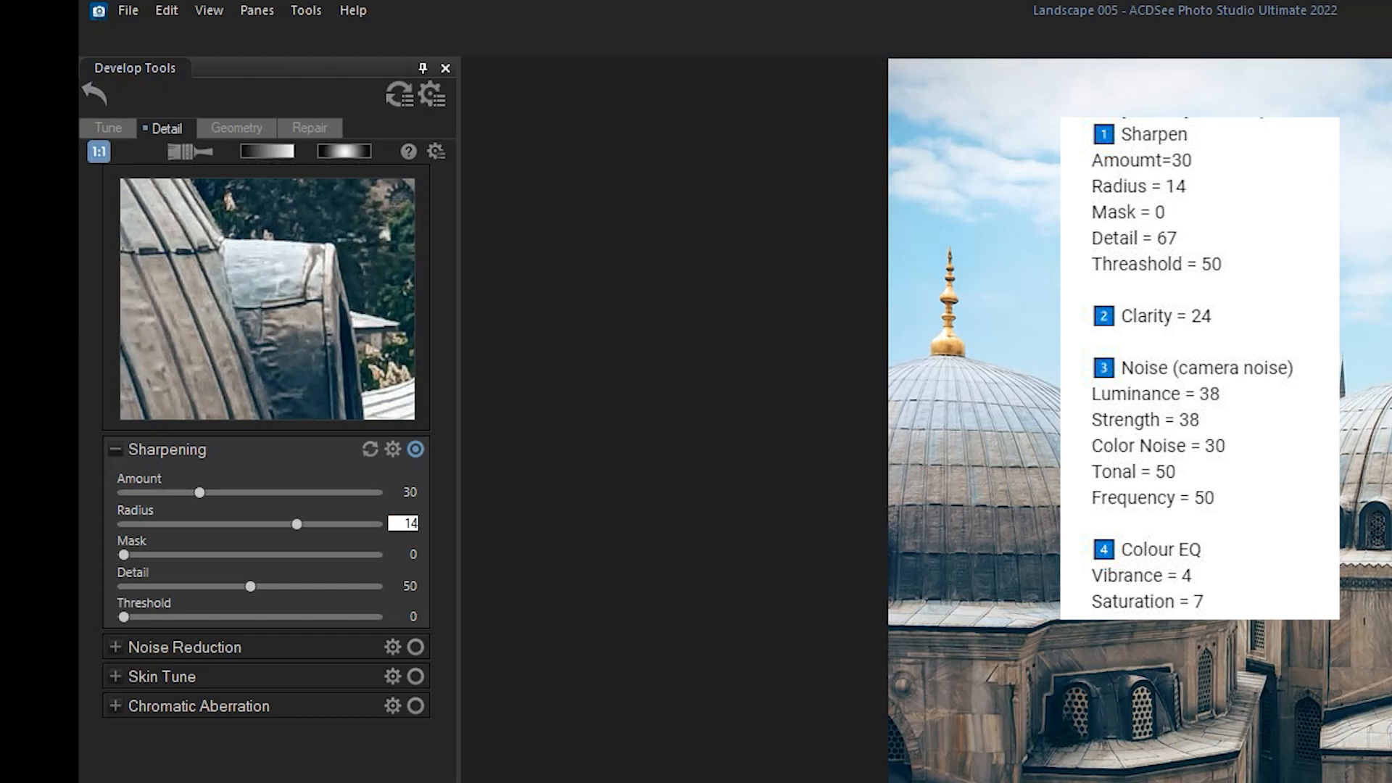
{"action": "triple_click", "coordinate": [404, 586]}
{"action": "type", "text": "67"}
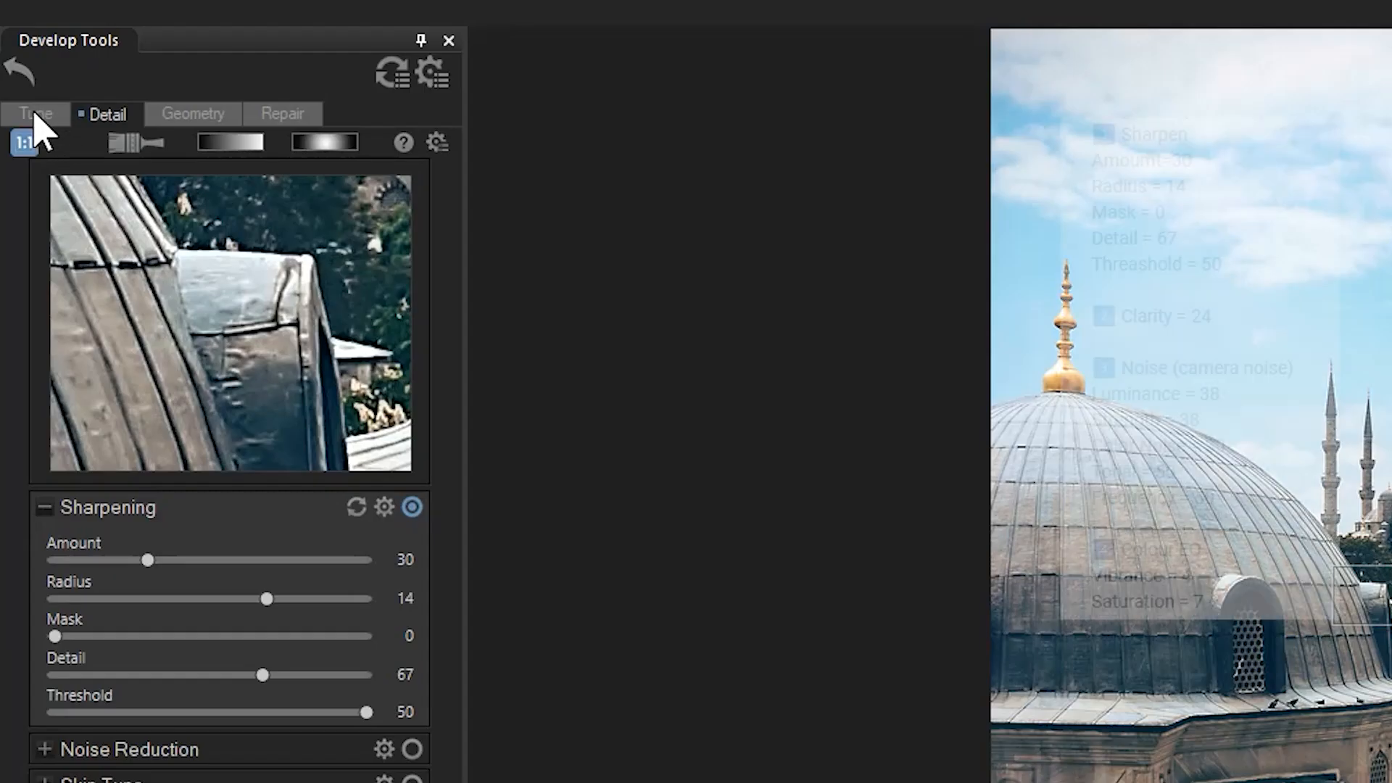
Step: Raise Clarity to 24 in the Tune panel's General group
{"action": "left_click", "coordinate": [35, 113]}
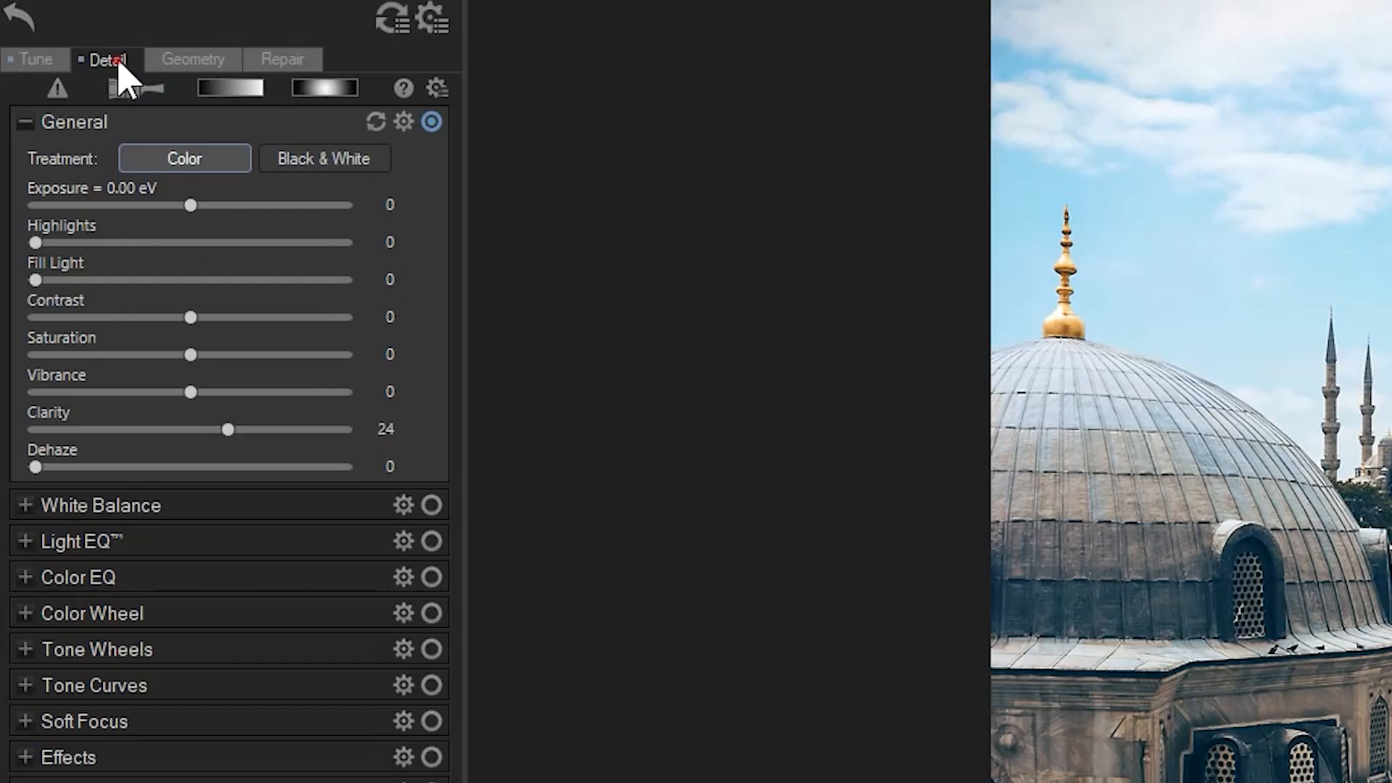
Step: Set Noise Reduction to Luminance 38, Strength 38, Color 30, Tonal Range 50, Frequency Range 50
{"action": "left_click", "coordinate": [108, 59]}
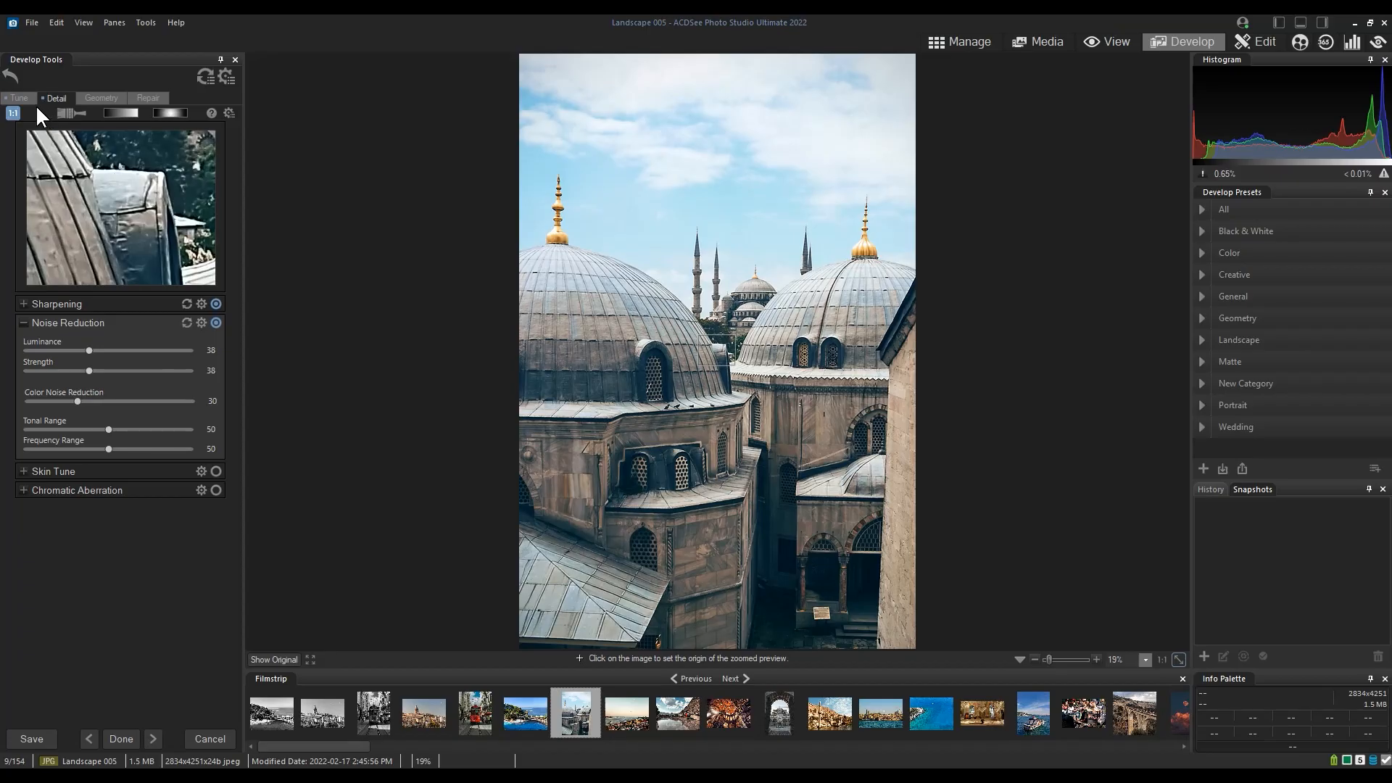
Step: Return to the Tune panel's General group to set Saturation 7 and Vibrance 4
{"action": "left_click", "coordinate": [19, 97]}
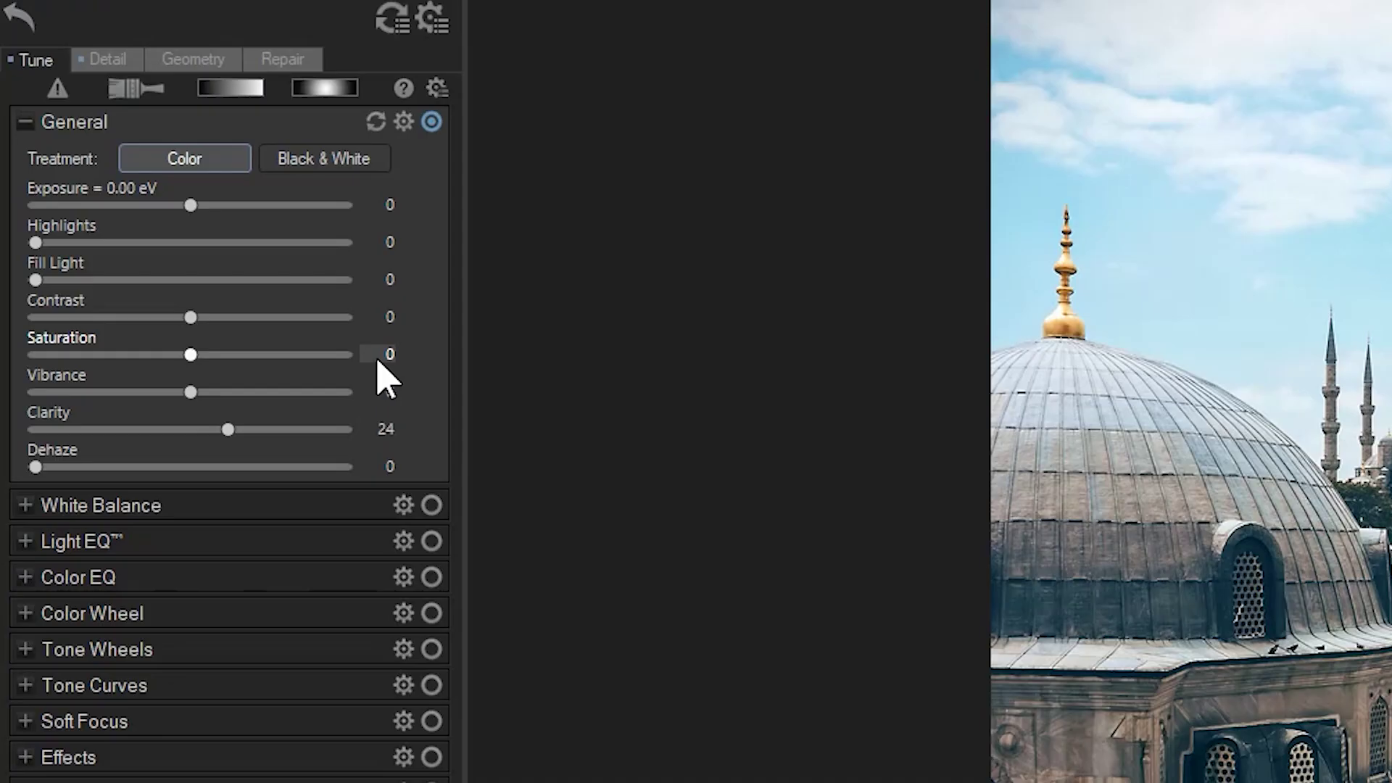
{"action": "mouse_move", "coordinate": [389, 413]}
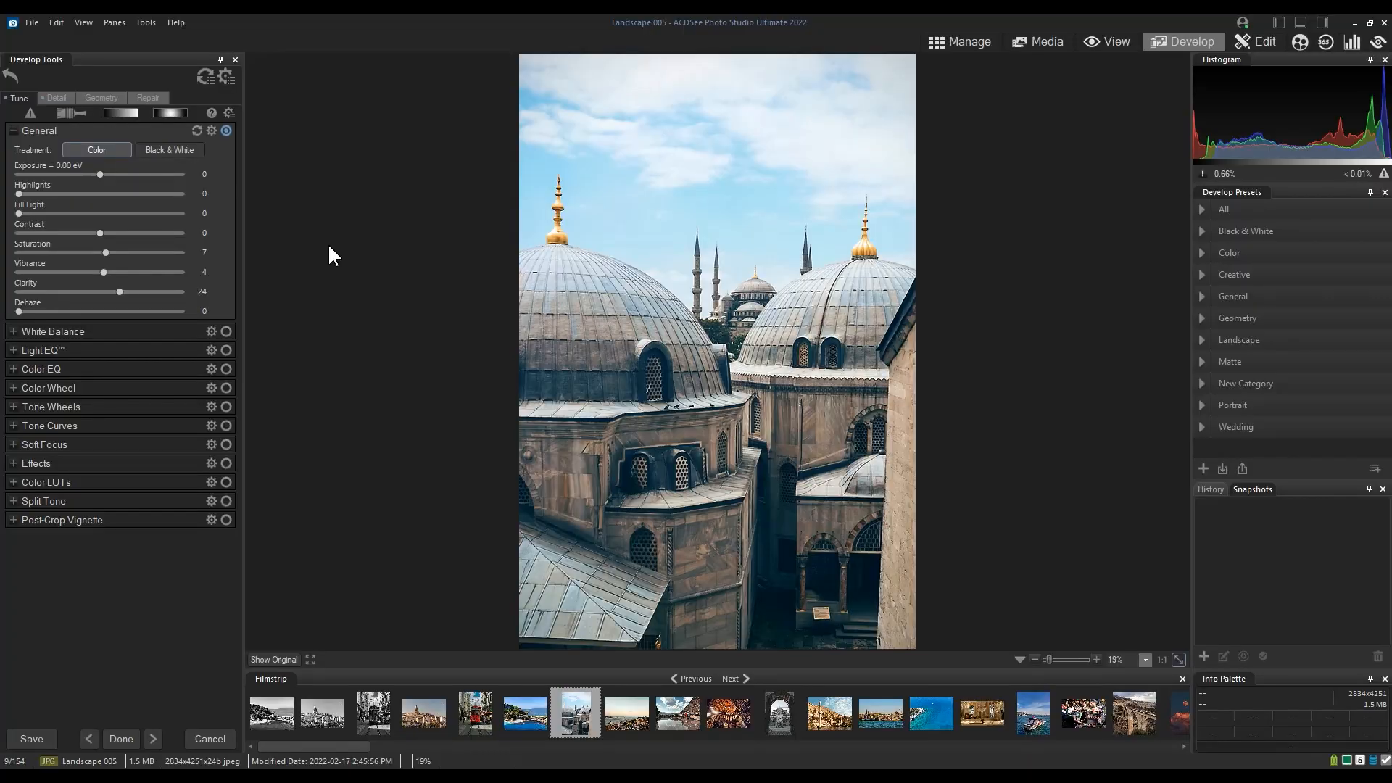
{"action": "mouse_move", "coordinate": [276, 660]}
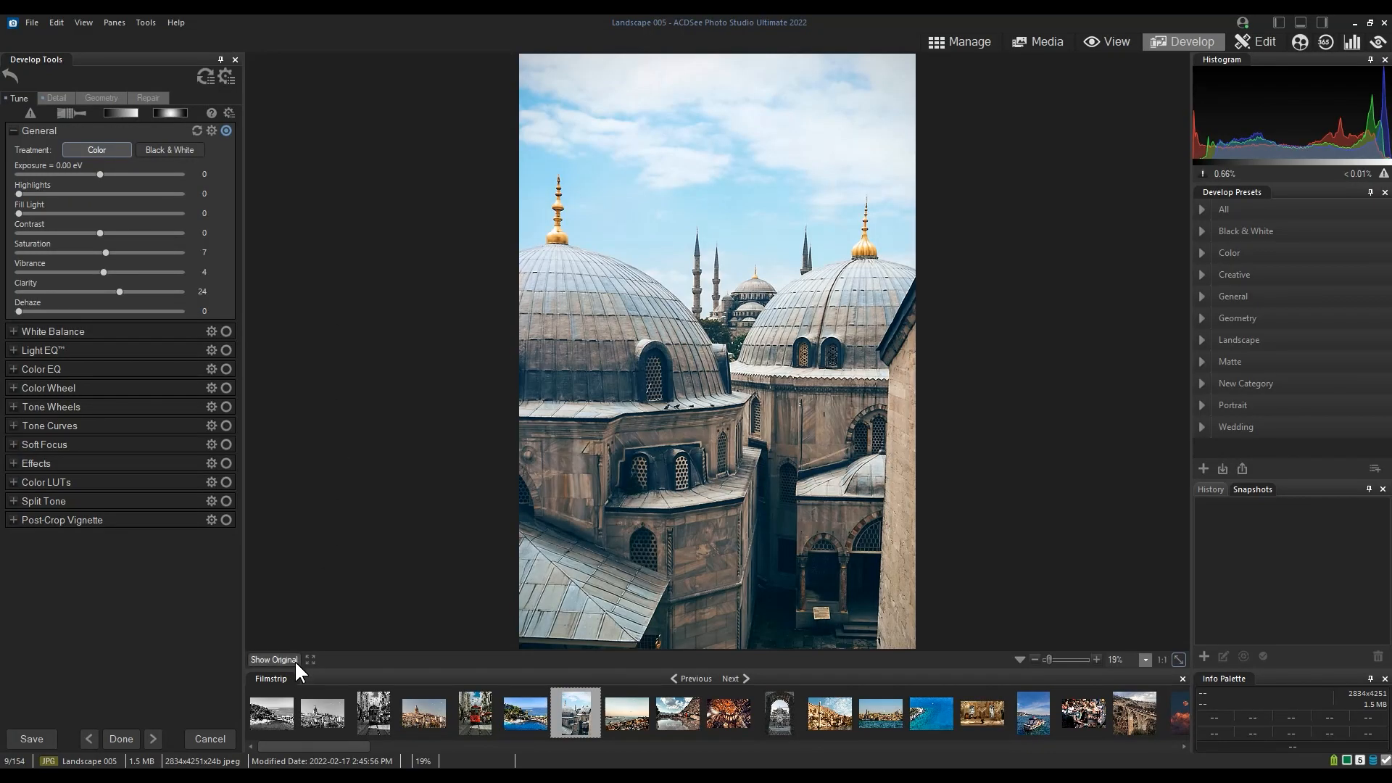
{"action": "mouse_move", "coordinate": [274, 660]}
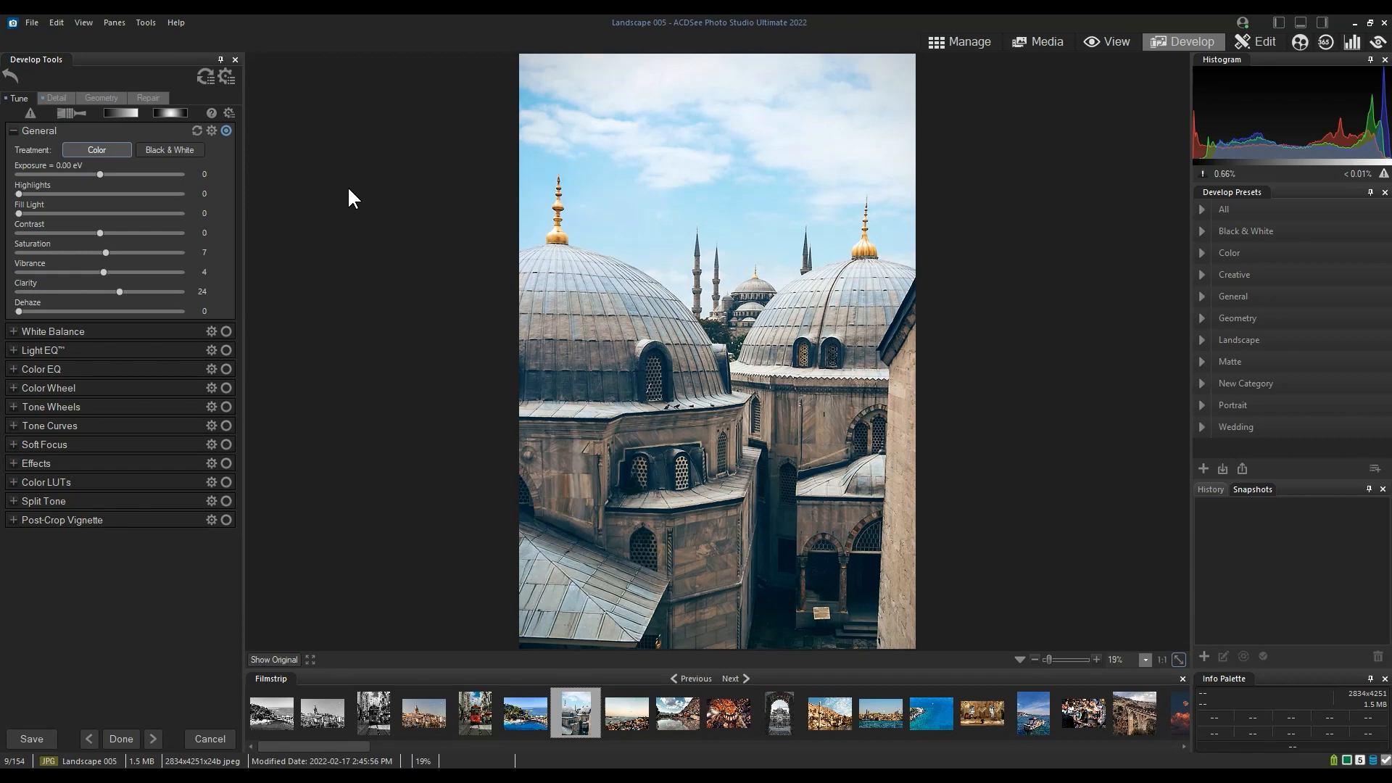
Step: Save all current develop settings as a new preset named 'User Sharpness'
{"action": "left_click", "coordinate": [228, 131]}
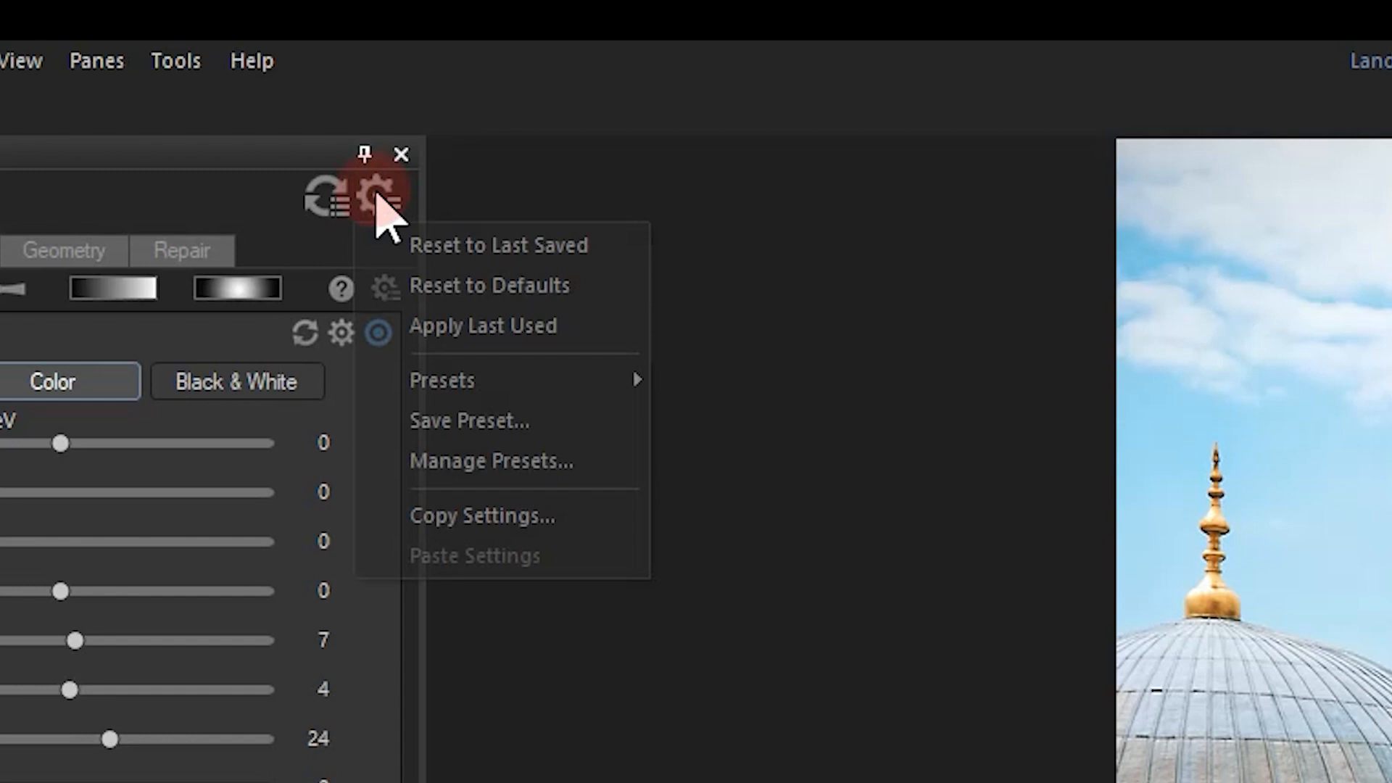
{"action": "mouse_move", "coordinate": [441, 380]}
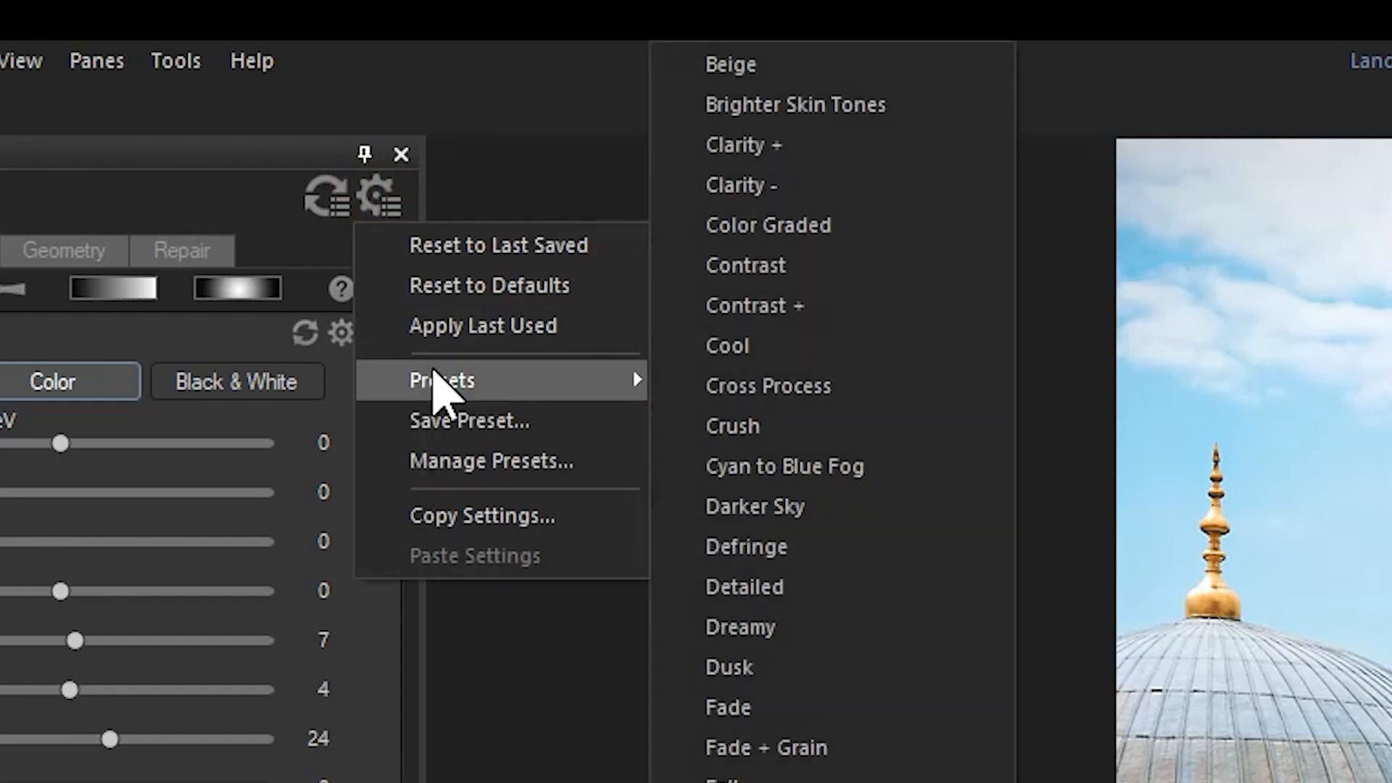
{"action": "left_click", "coordinate": [468, 420]}
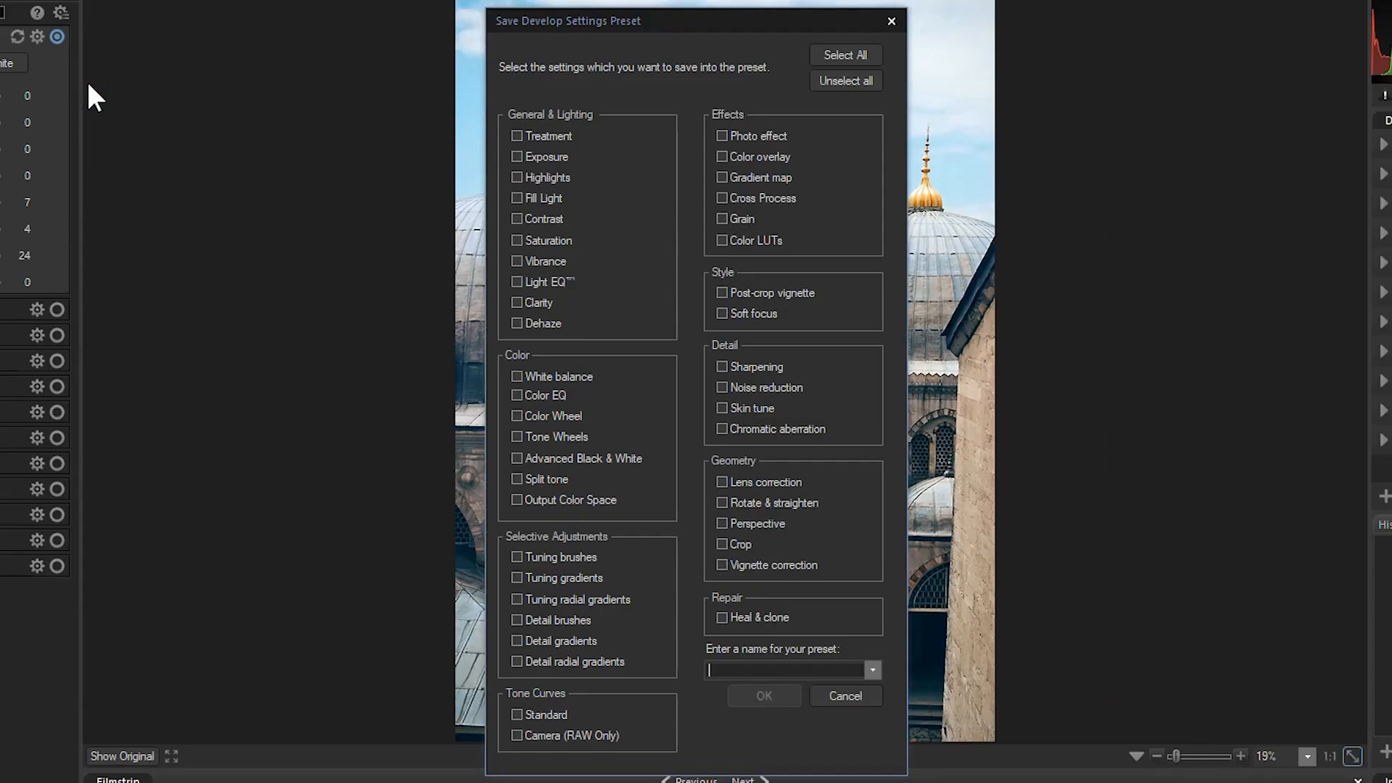
{"action": "left_click", "coordinate": [844, 55]}
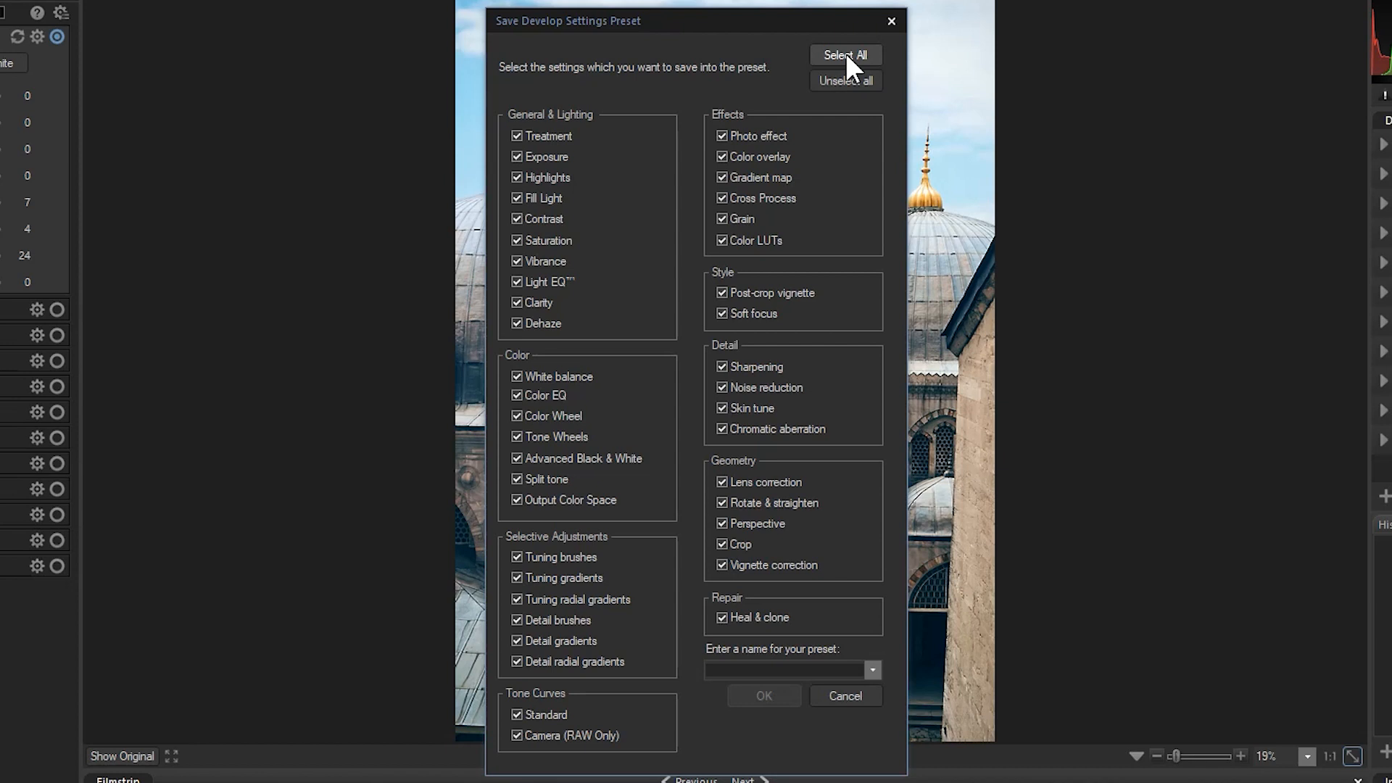
{"action": "left_click", "coordinate": [789, 670]}
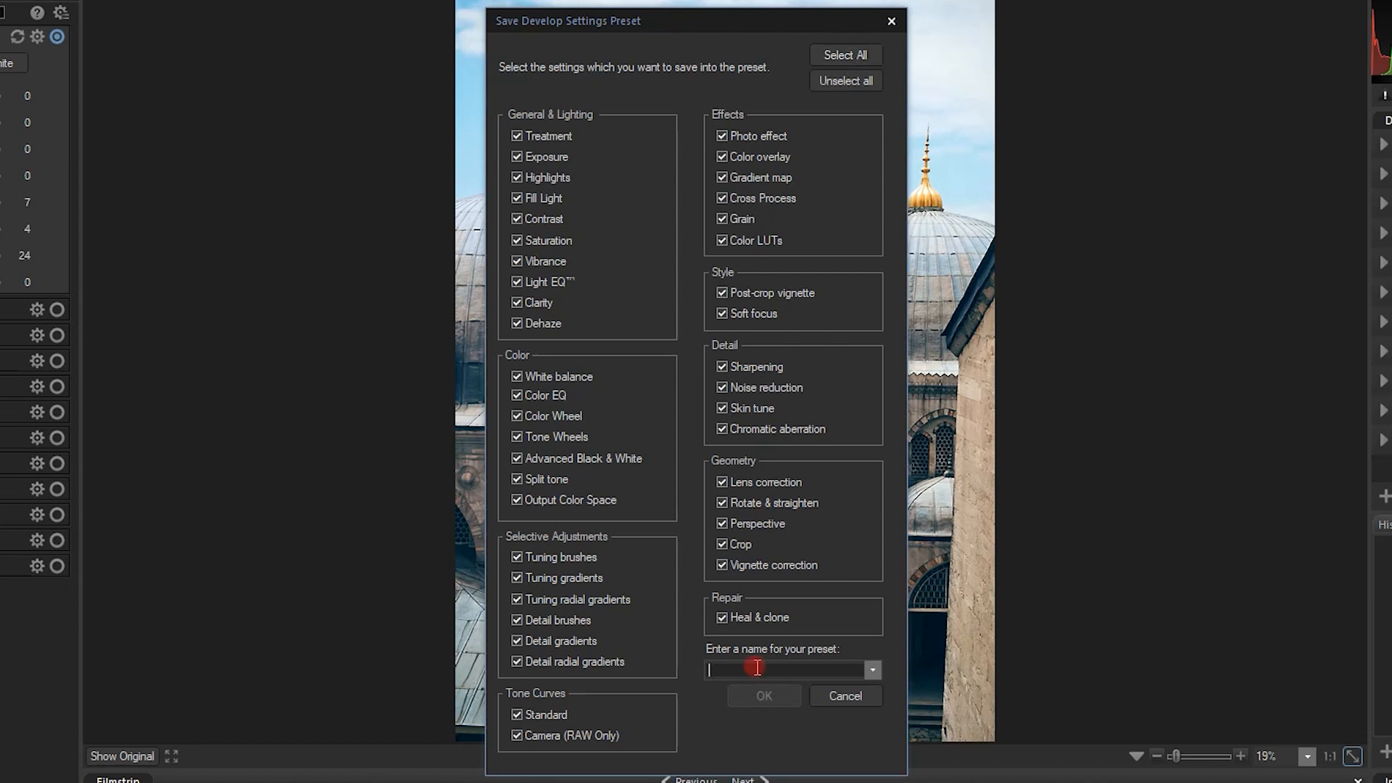
{"action": "type", "text": "User S"}
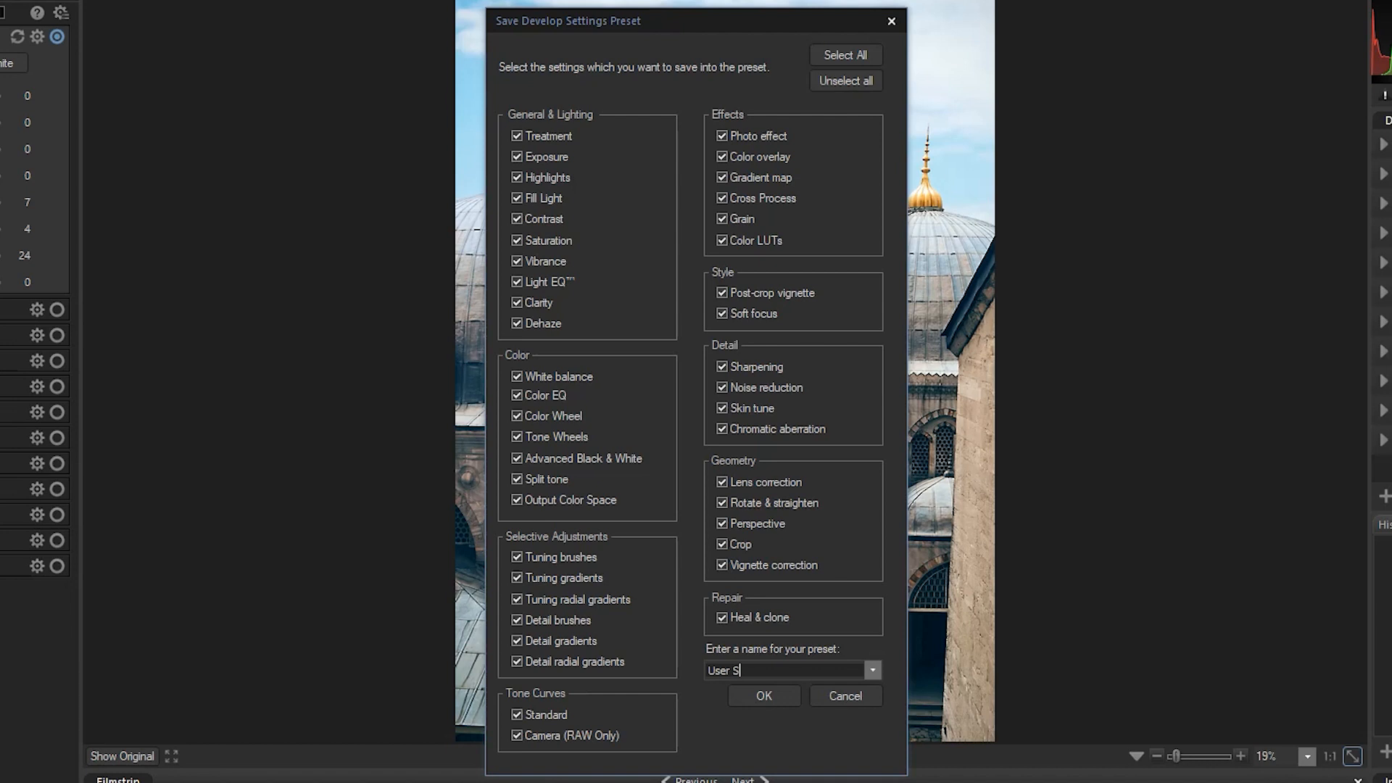
{"action": "type", "text": "harpness"}
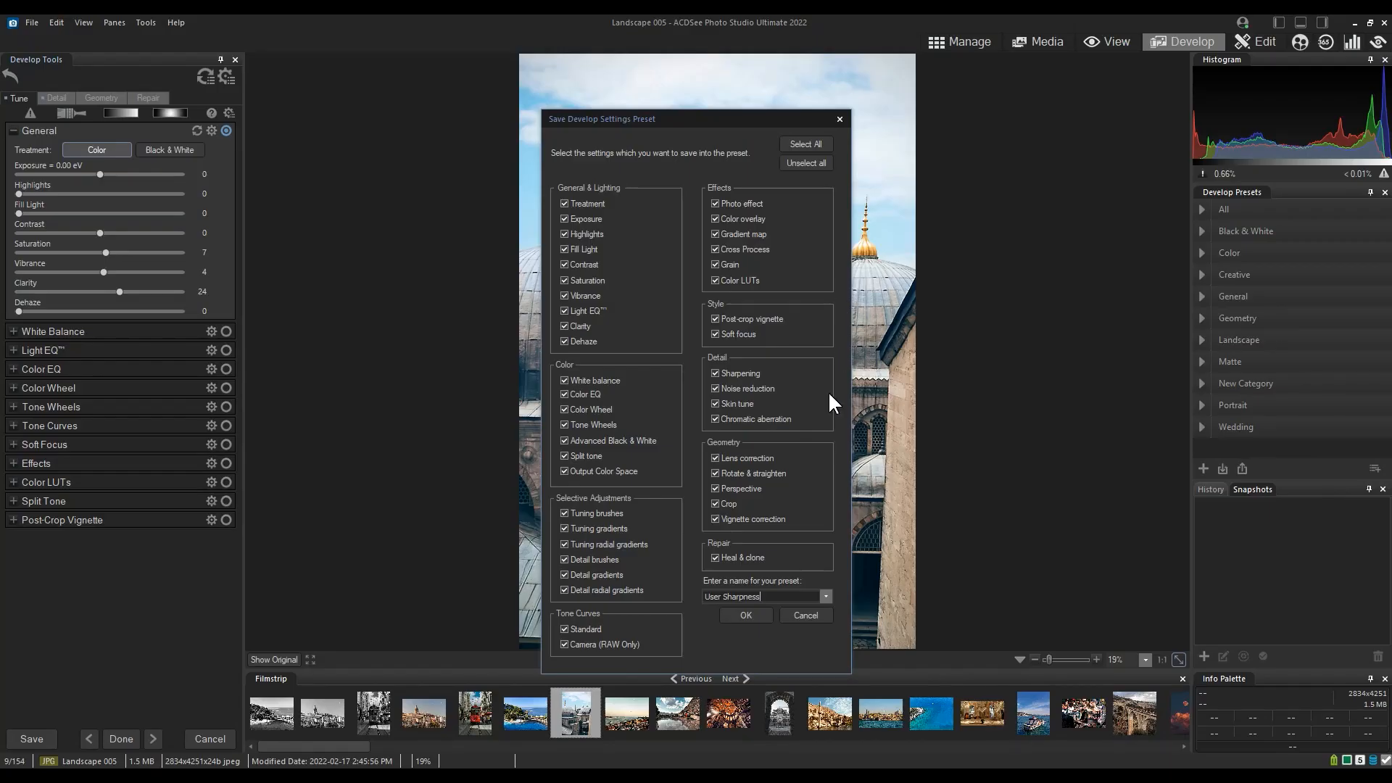
{"action": "left_click", "coordinate": [743, 615]}
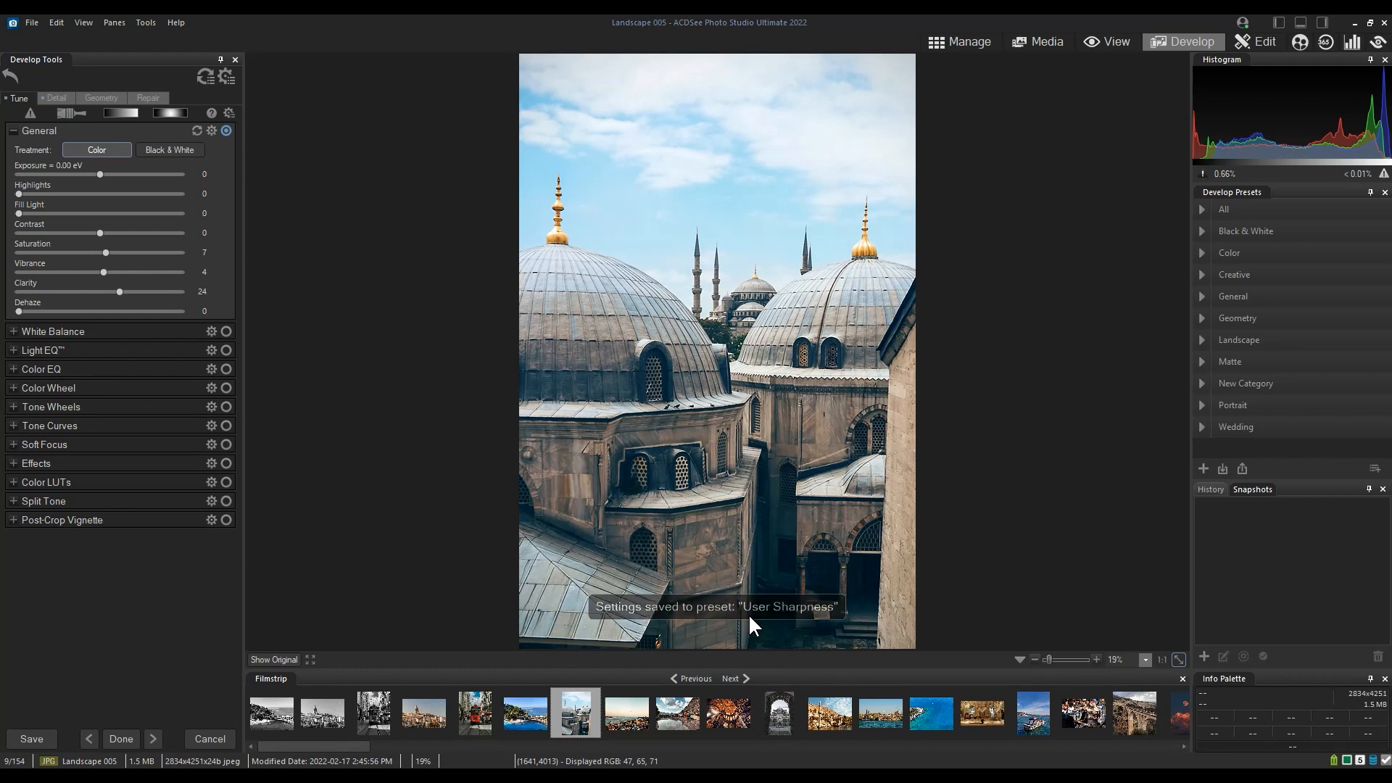
Step: Leave Develop for Manage mode, answer the Save Changes prompt, and start Batch Develop on Test Folder
{"action": "left_click", "coordinate": [967, 41]}
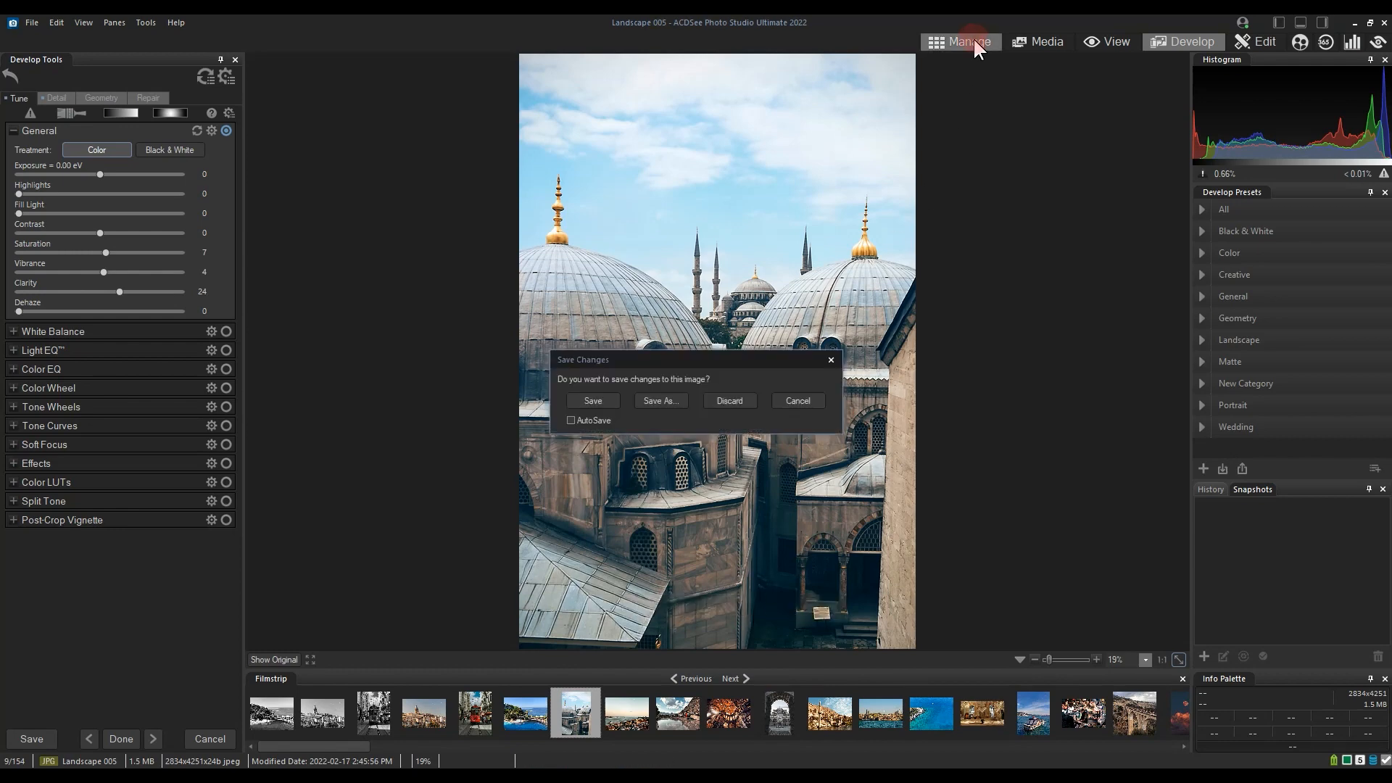
{"action": "left_click", "coordinate": [728, 401]}
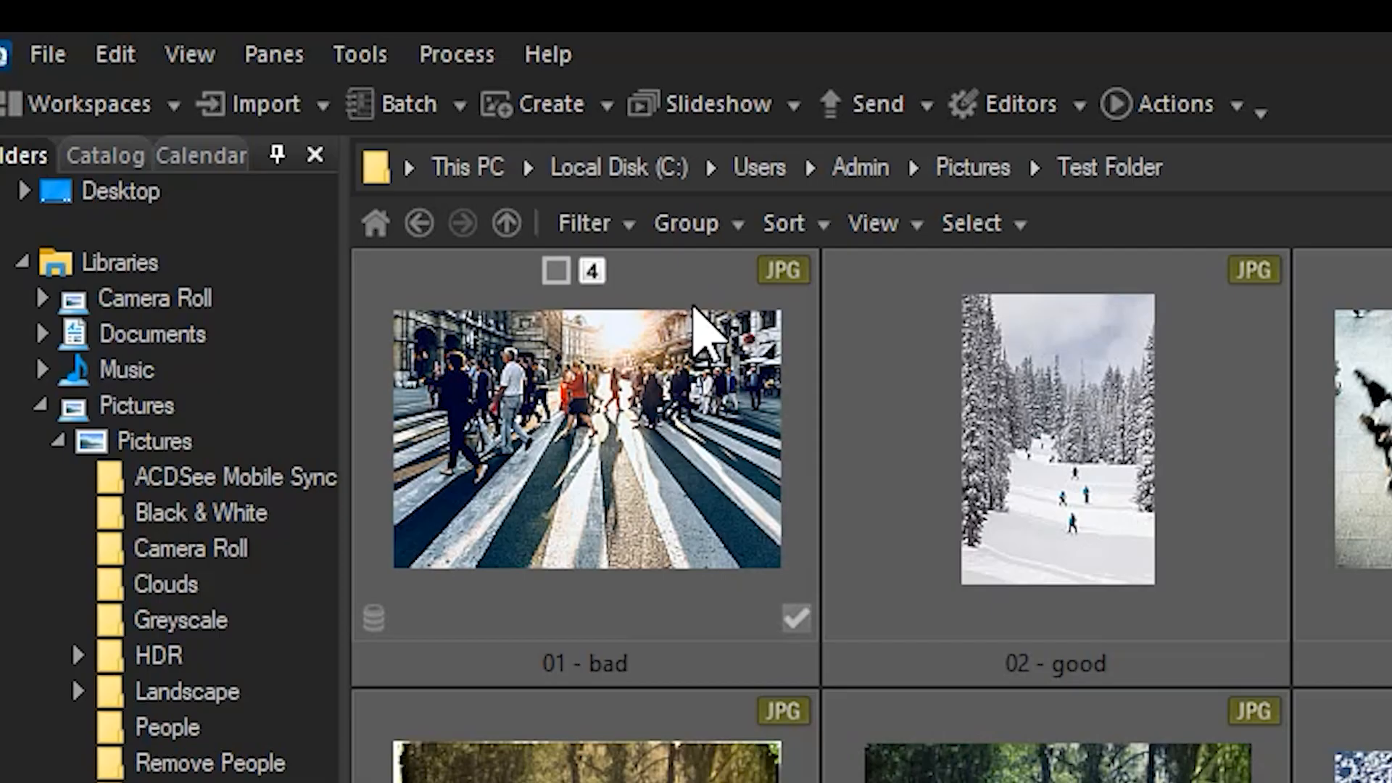
{"action": "left_click", "coordinate": [406, 103]}
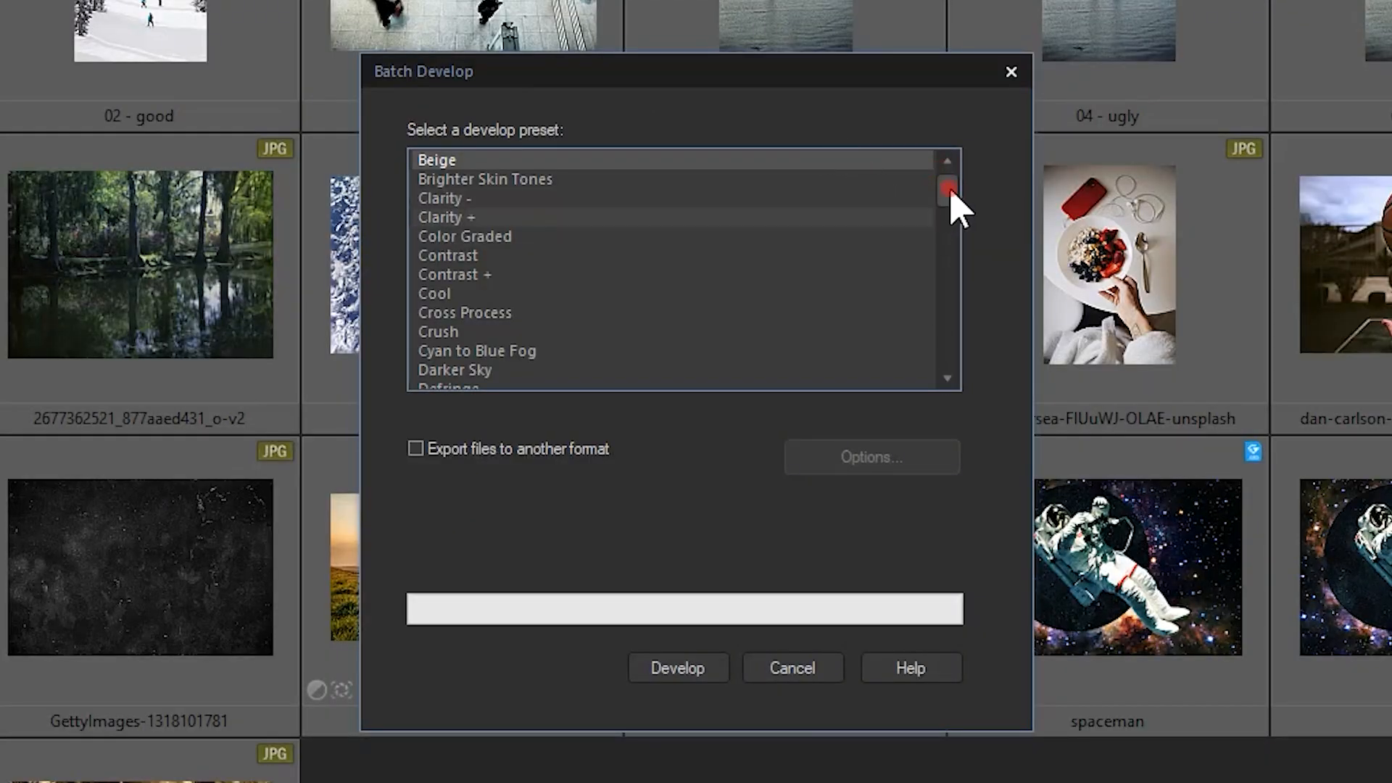
Step: Choose the User Sharpness preset and leave exporting to another format turned off
{"action": "scroll", "scroll_direction": "down", "scroll_amount": 3}
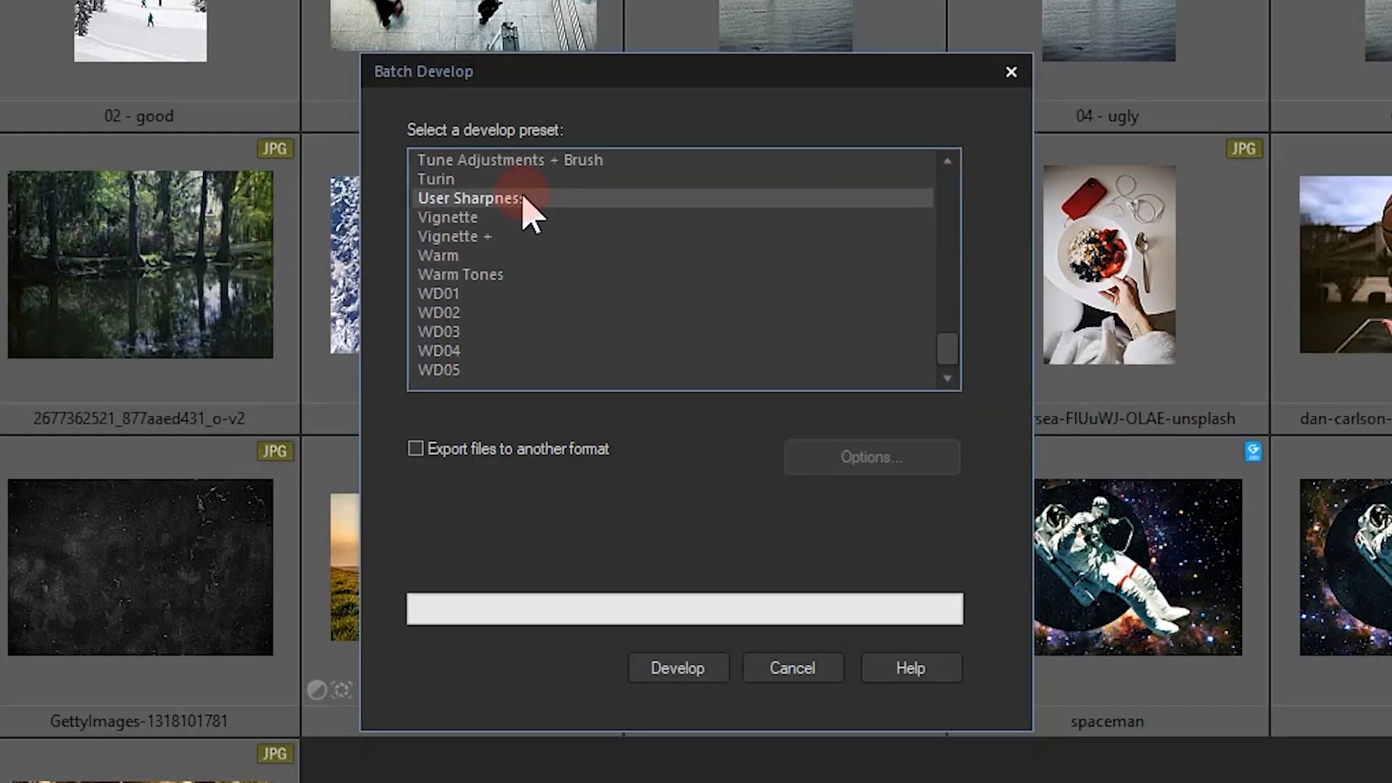
{"action": "mouse_move", "coordinate": [678, 217]}
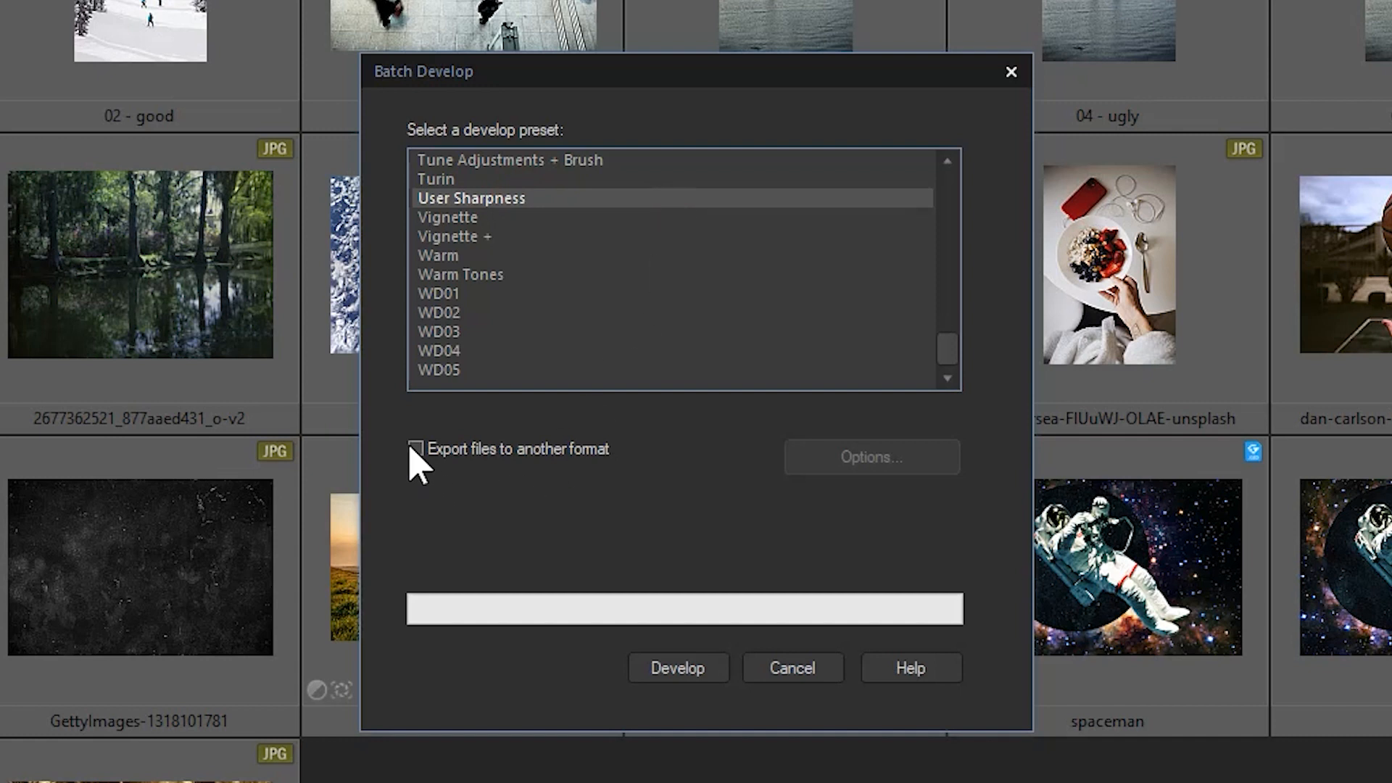
{"action": "left_click", "coordinate": [416, 448]}
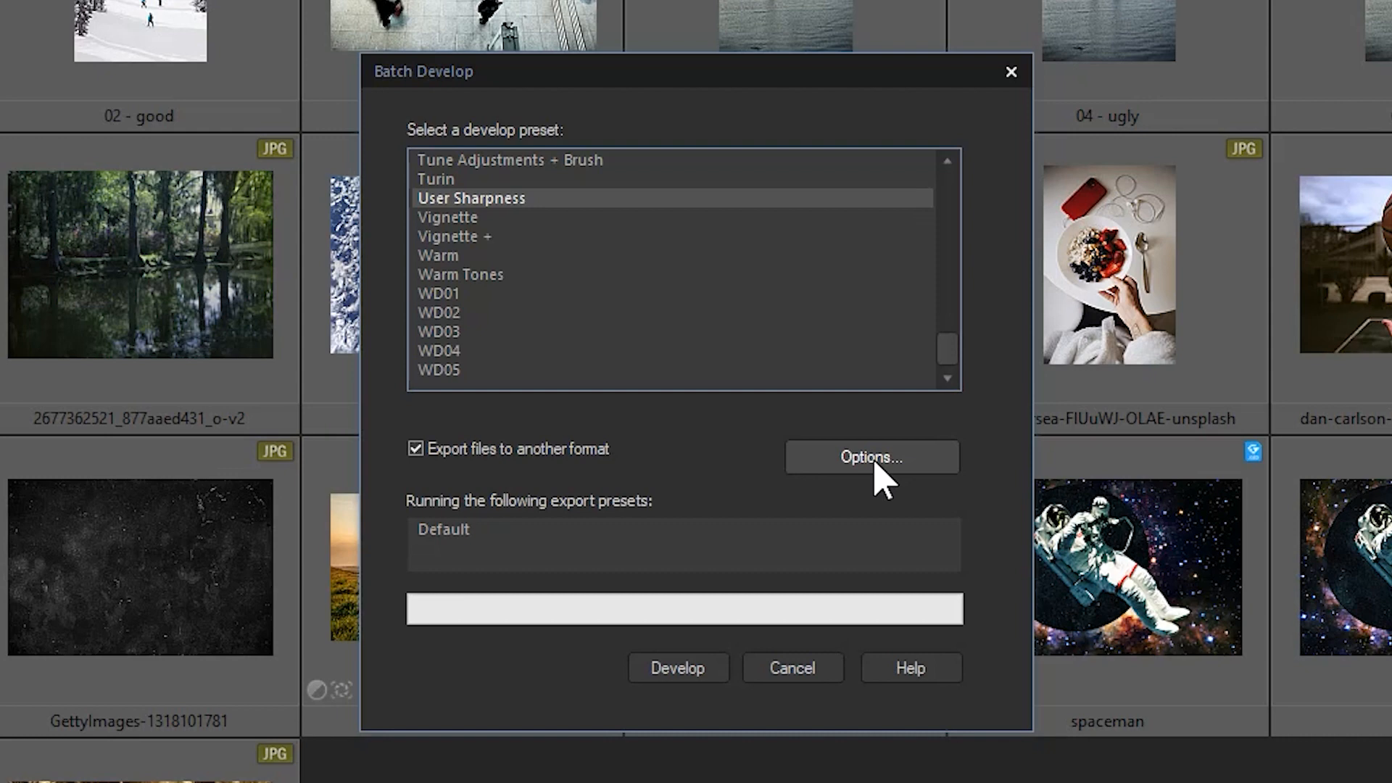
{"action": "left_click", "coordinate": [869, 457]}
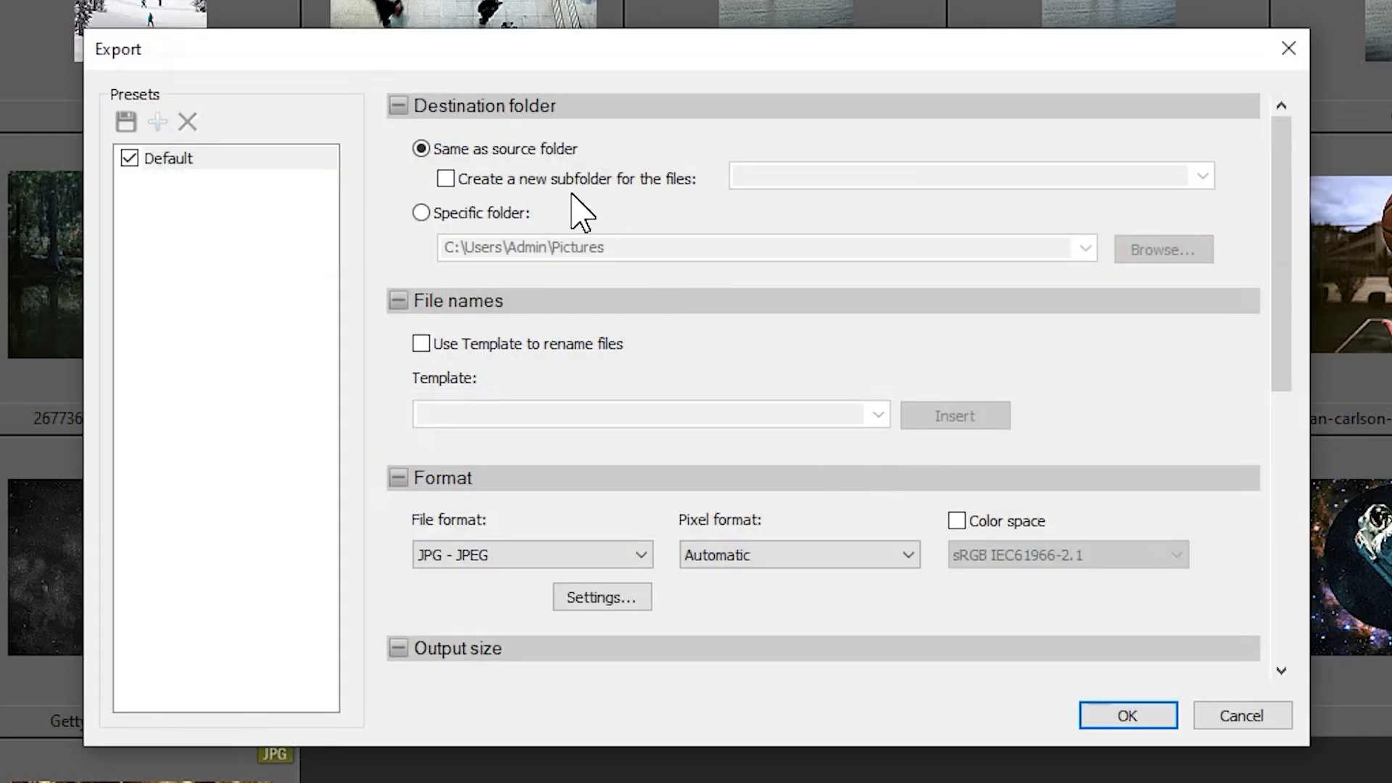
{"action": "mouse_move", "coordinate": [825, 426]}
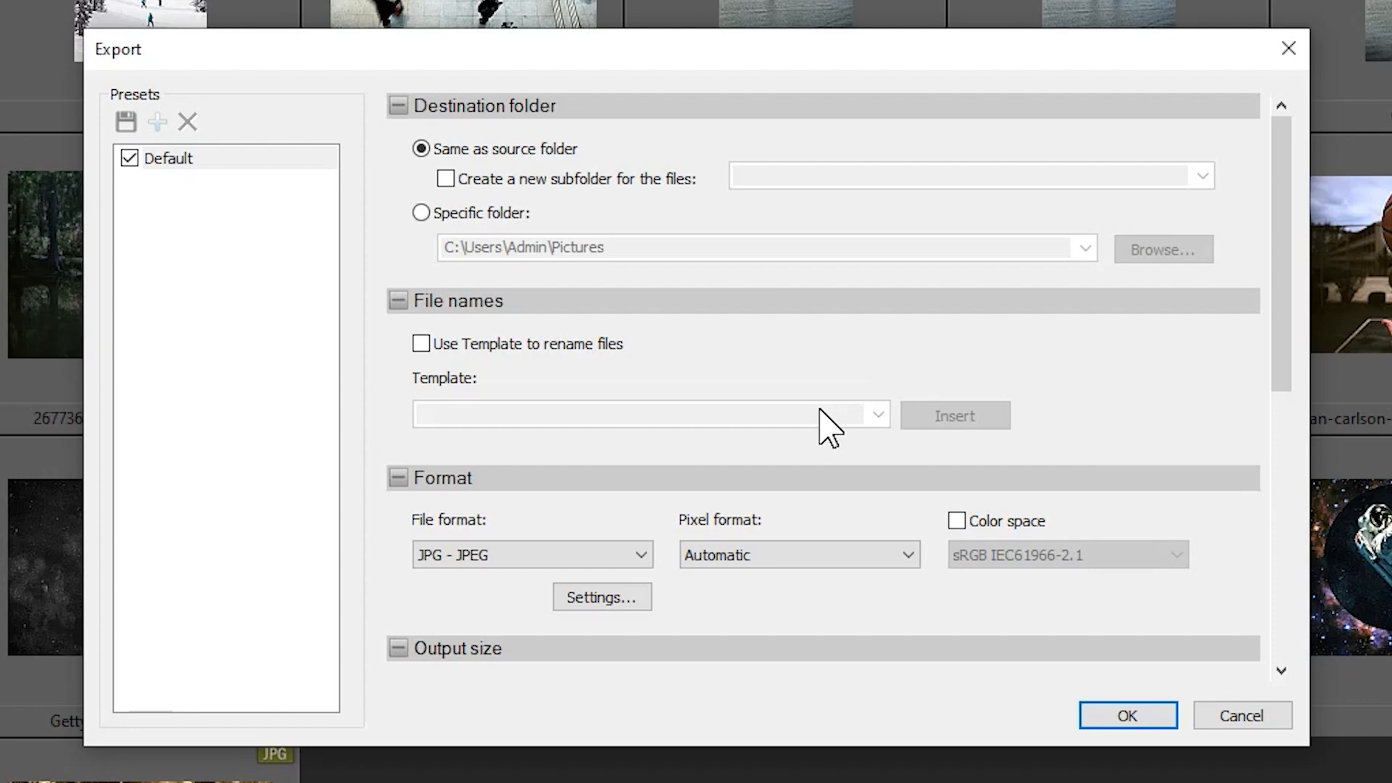
{"action": "mouse_move", "coordinate": [1241, 715]}
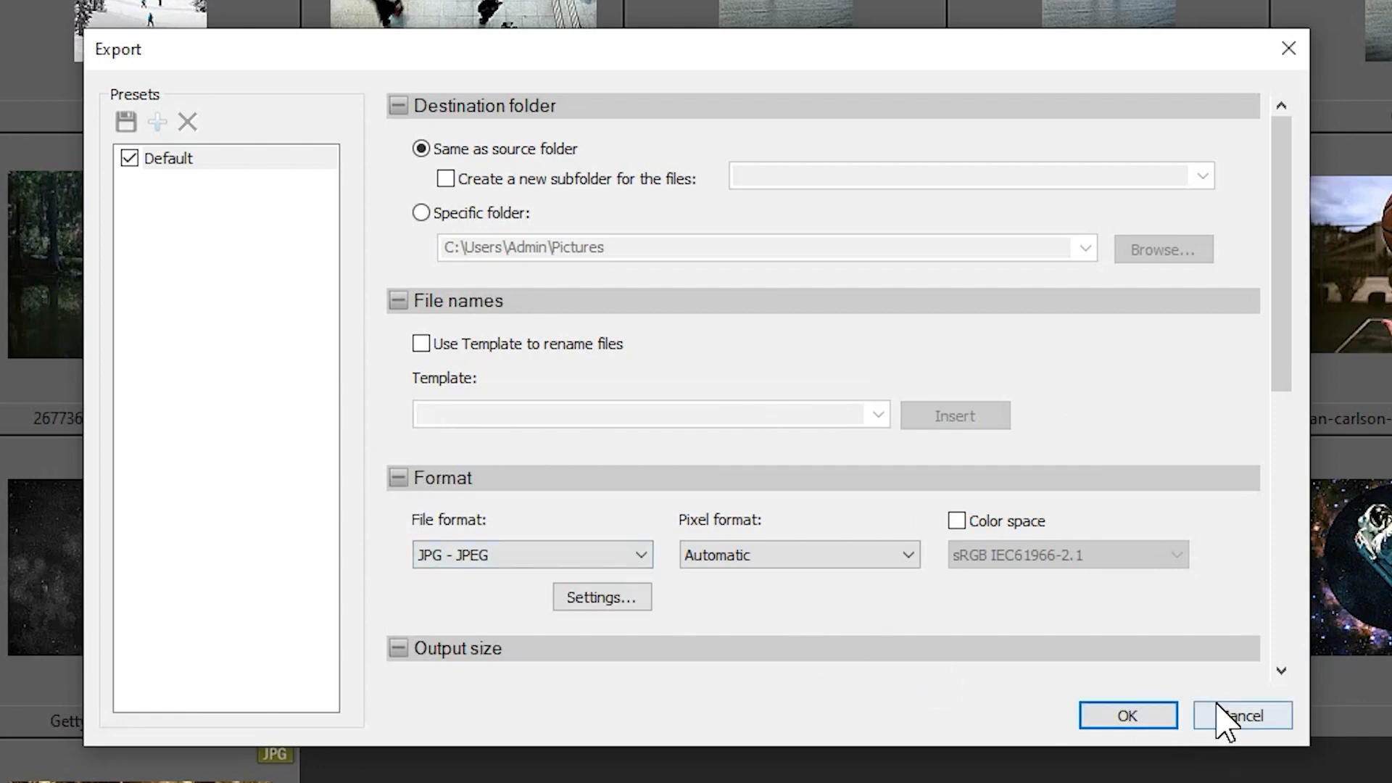
{"action": "left_click", "coordinate": [1241, 715]}
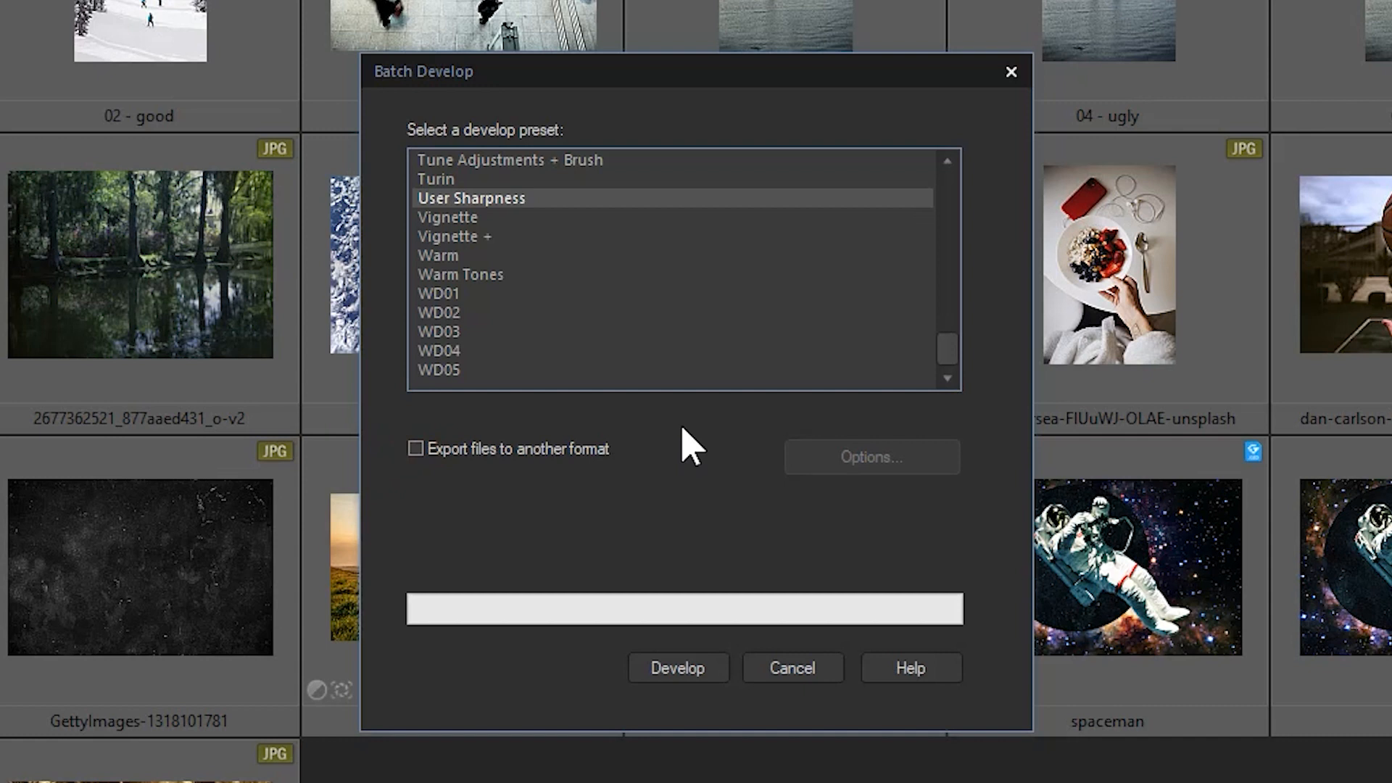
{"action": "mouse_move", "coordinate": [677, 667]}
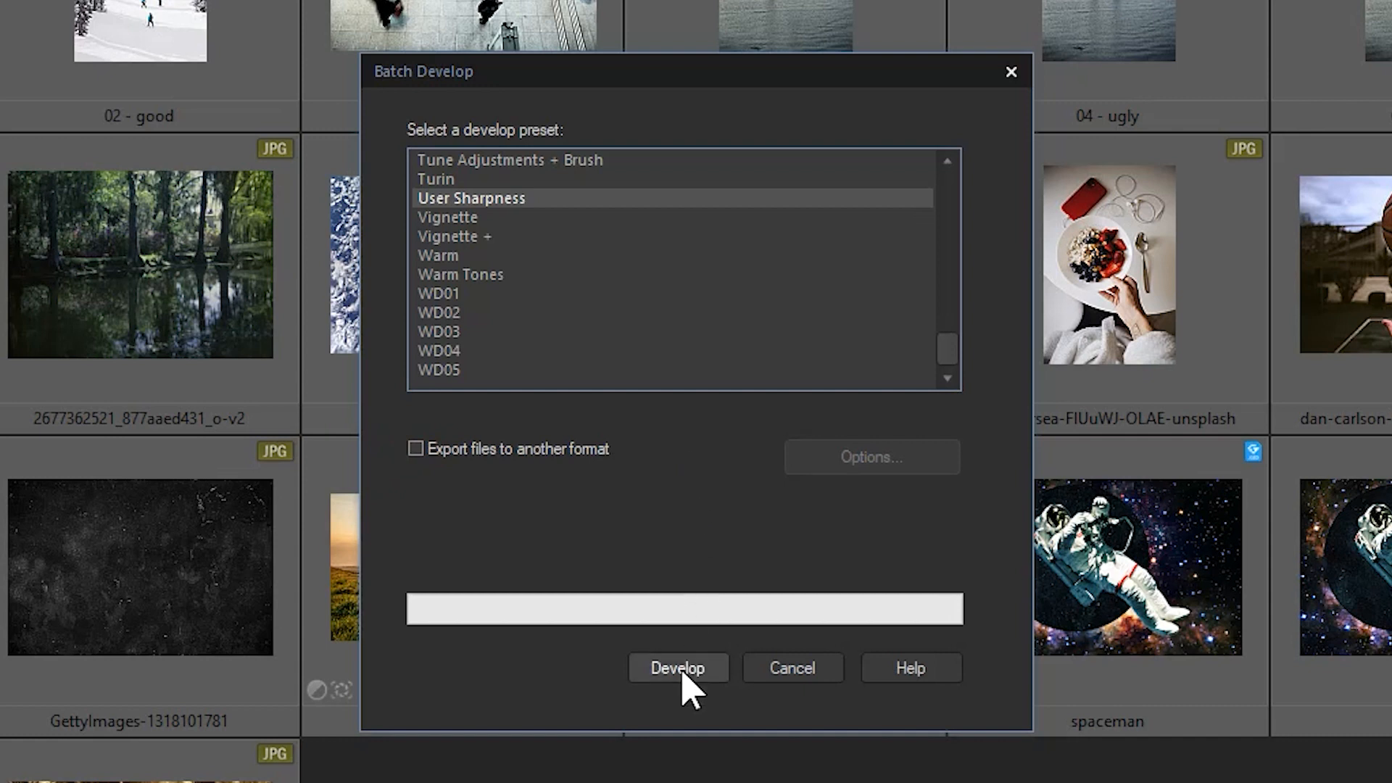
Step: Run the batch develop so User Sharpness is applied to the 18 Test Folder images
{"action": "left_click", "coordinate": [677, 667]}
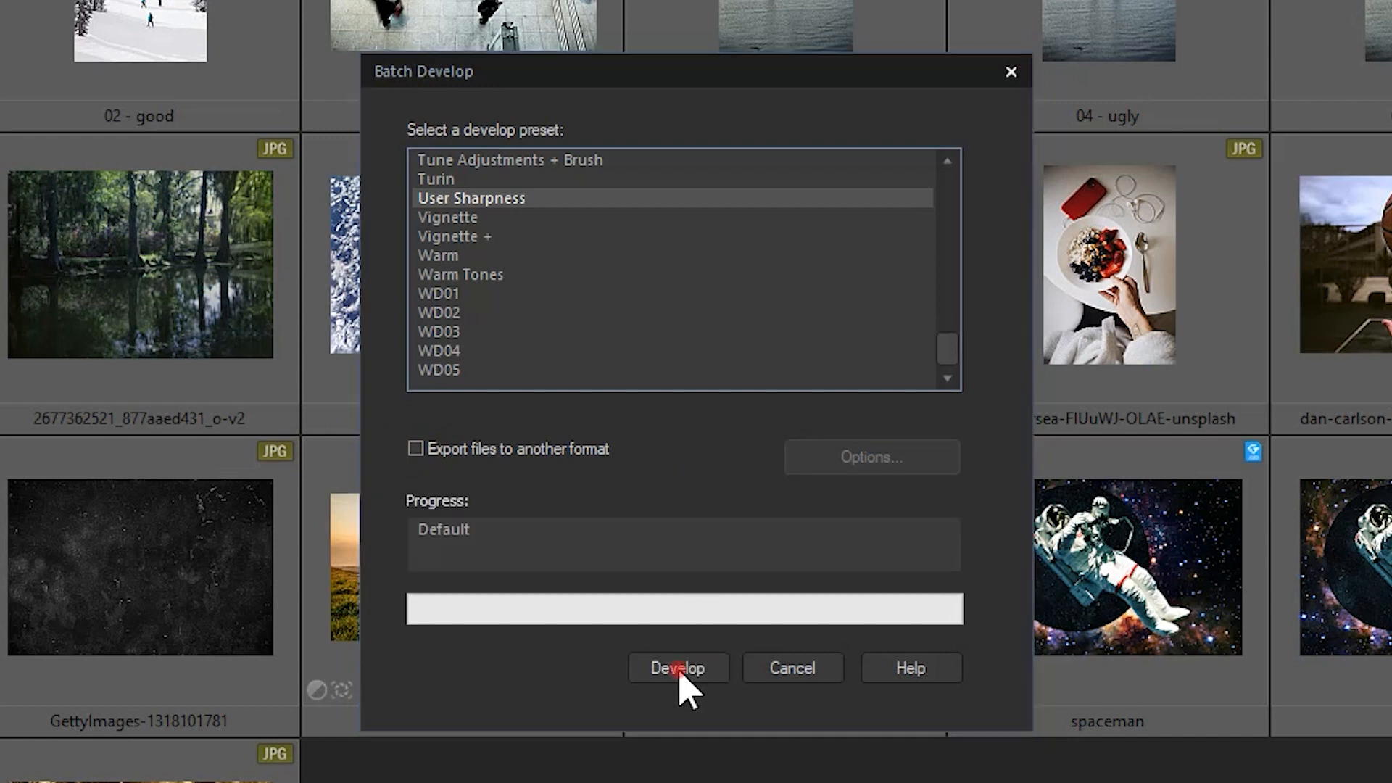
{"action": "left_click", "coordinate": [677, 667]}
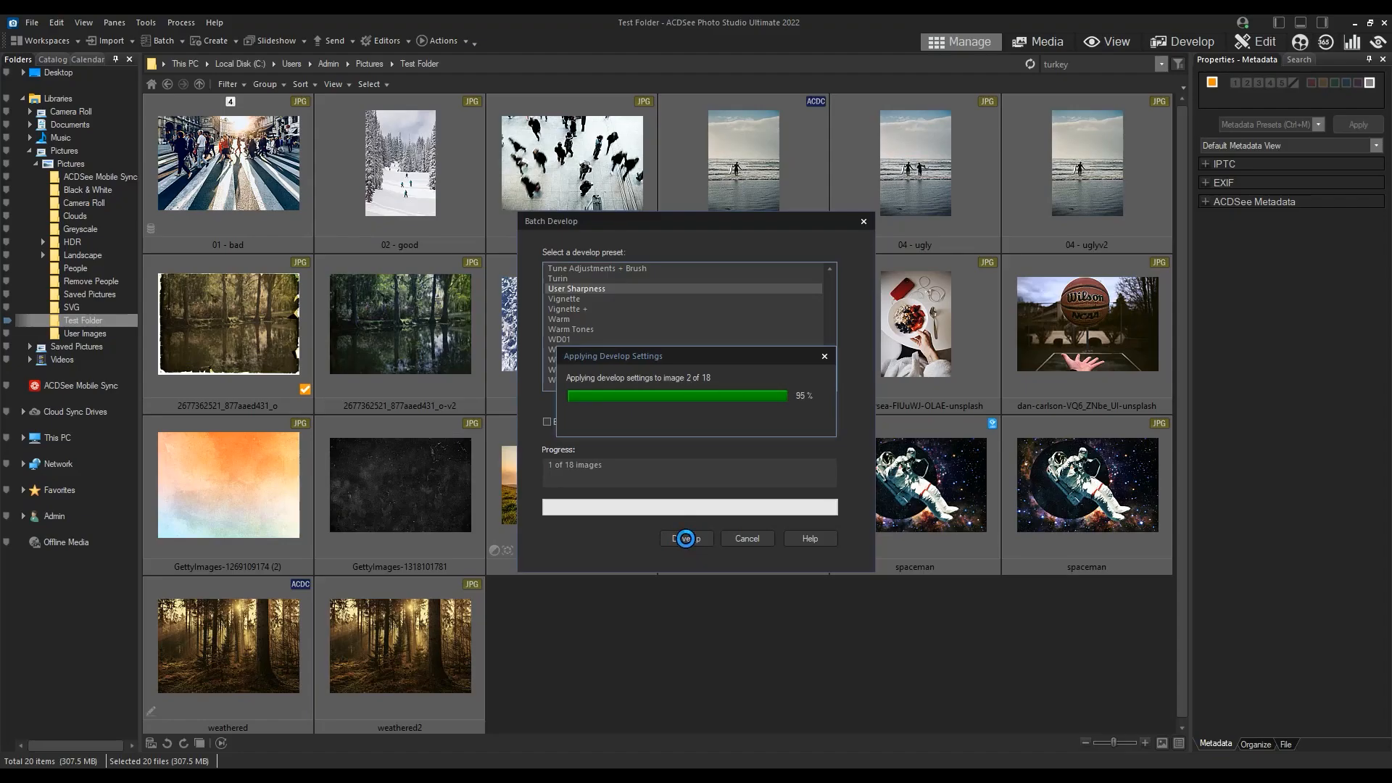